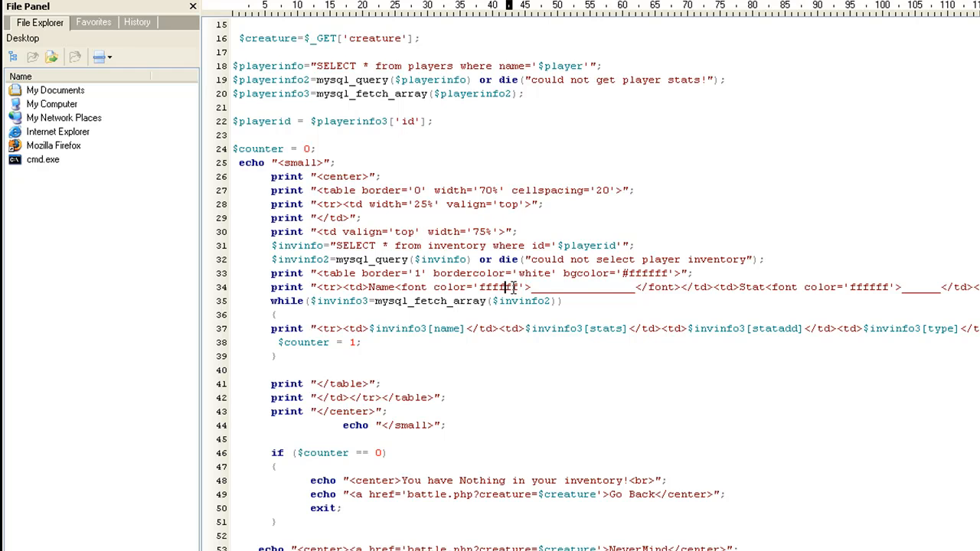
pyautogui.moveTo(807, 402)
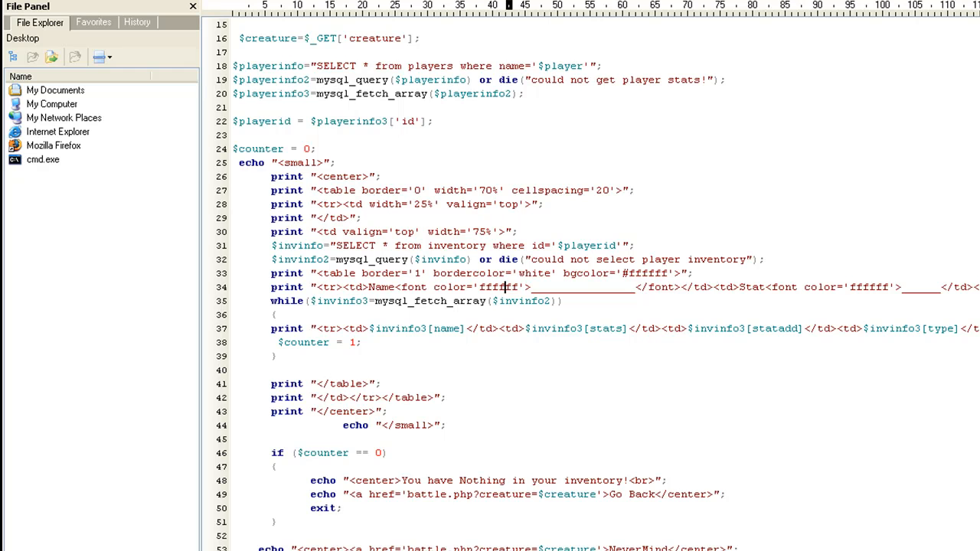
# Walk through useitem.php's inventory table header row and the while loop listing items.
pyautogui.hscroll(3)
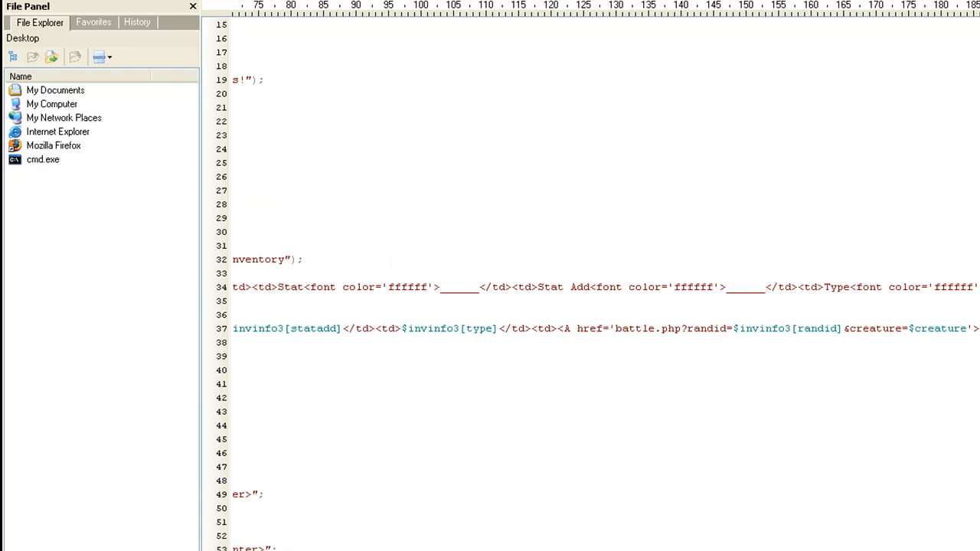
pyautogui.hscroll(-3)
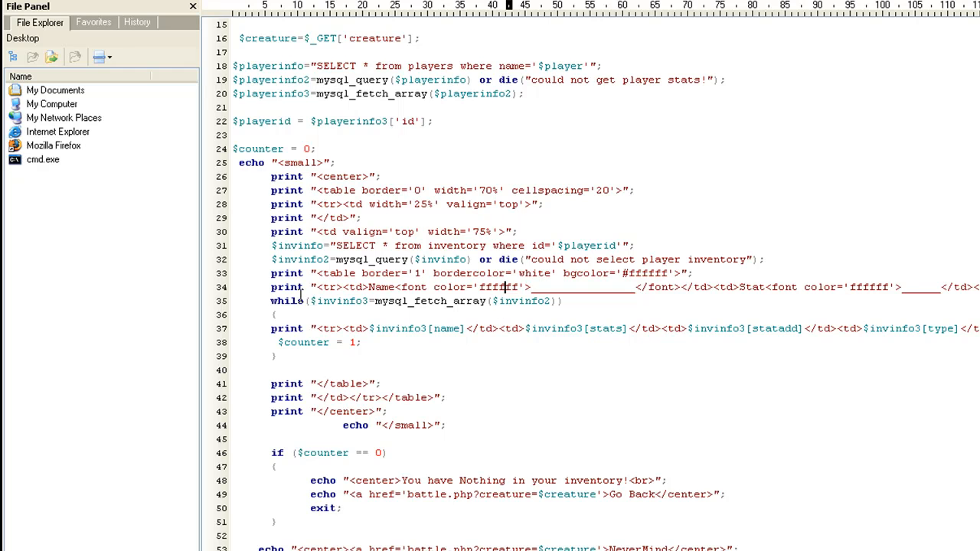
pyautogui.moveTo(303, 300); pyautogui.dragTo(310, 384)
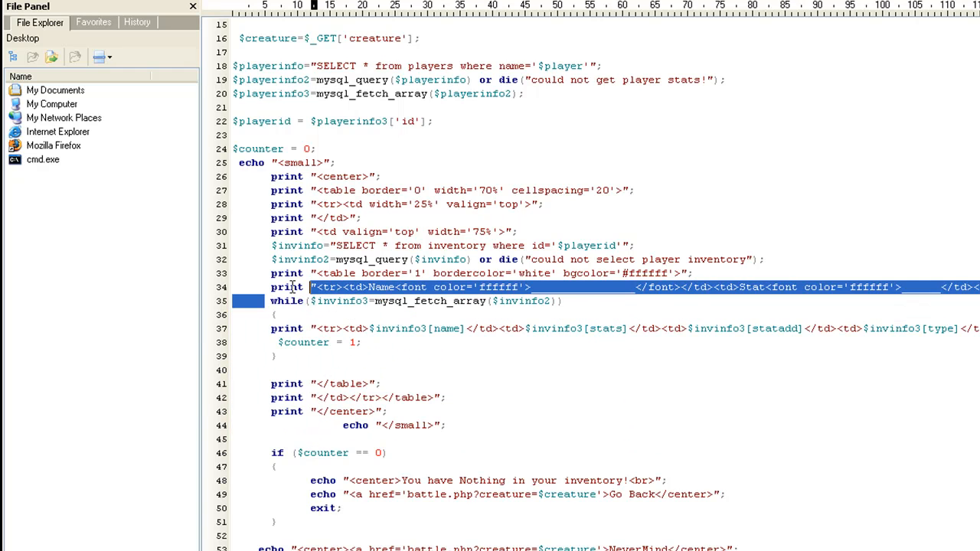
pyautogui.moveTo(310, 287); pyautogui.dragTo(283, 356)
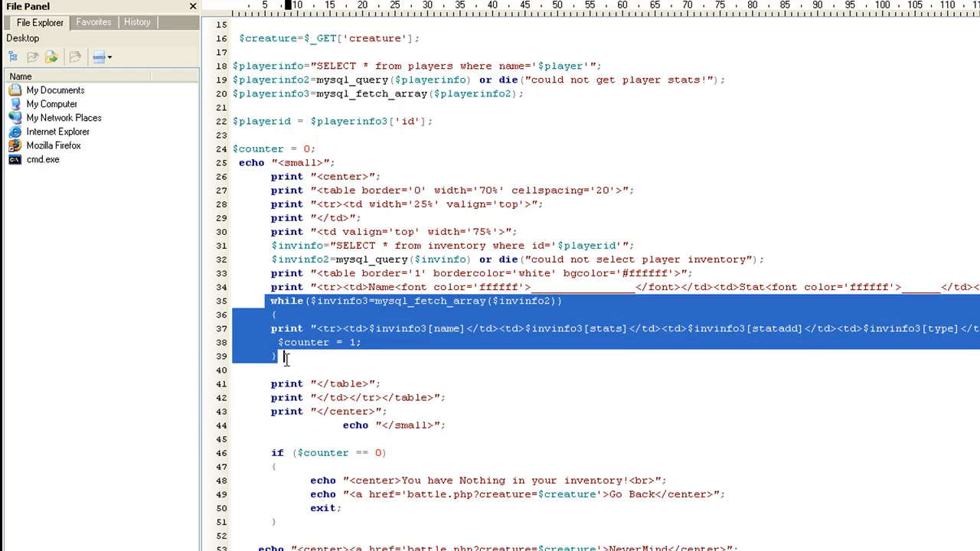
pyautogui.click(356, 301)
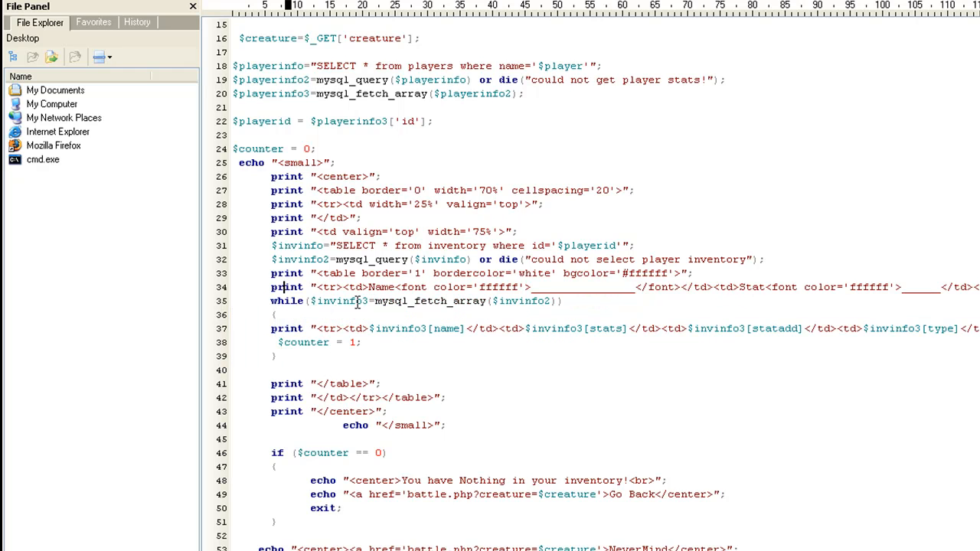
pyautogui.moveTo(471, 303)
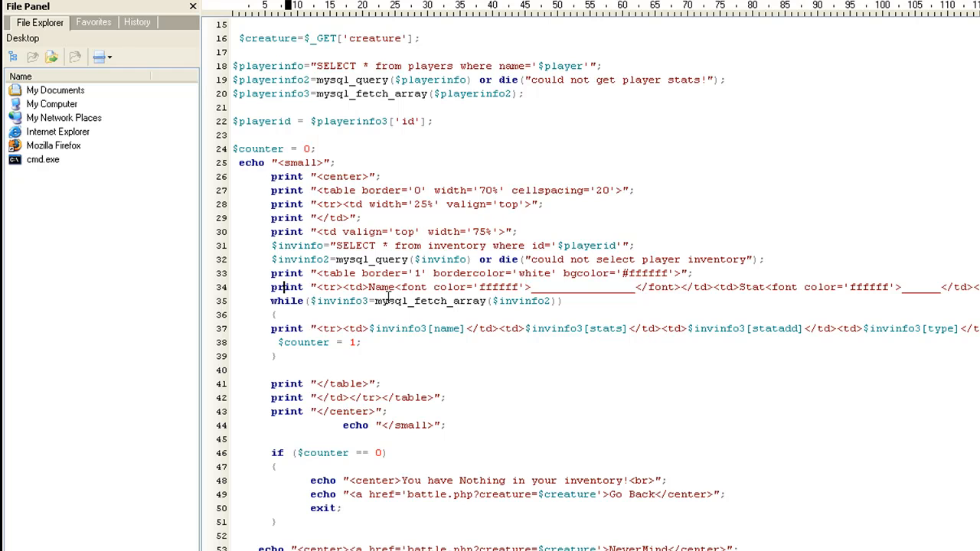
pyautogui.moveTo(378, 307)
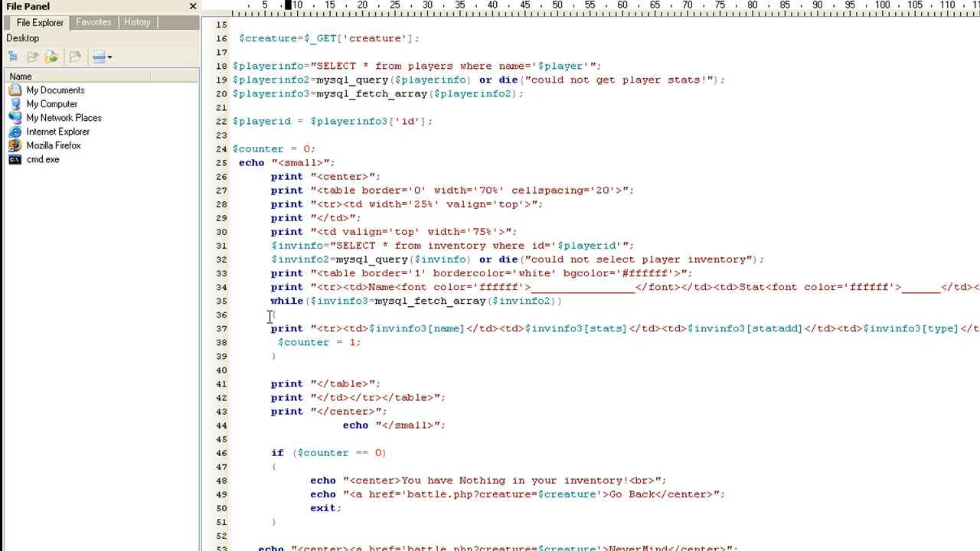
pyautogui.moveTo(269, 329); pyautogui.dragTo(283, 357)
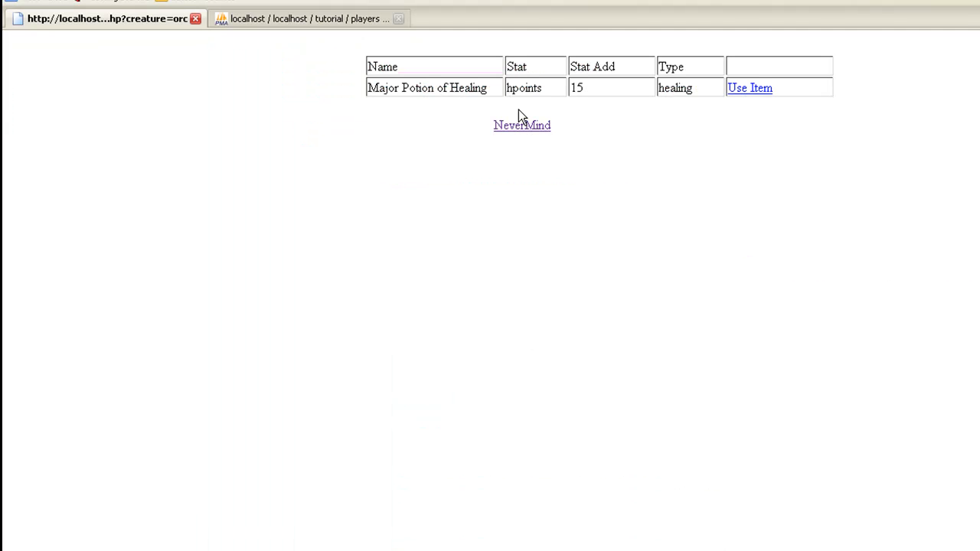
# Use the Major Potion of Healing, then reopen the list of usable items.
pyautogui.click(749, 87)
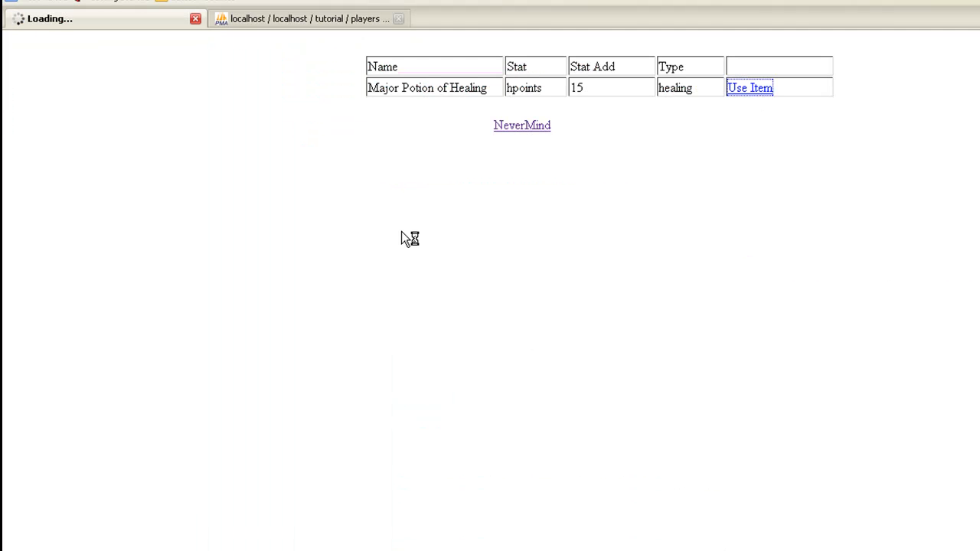
pyautogui.click(748, 87)
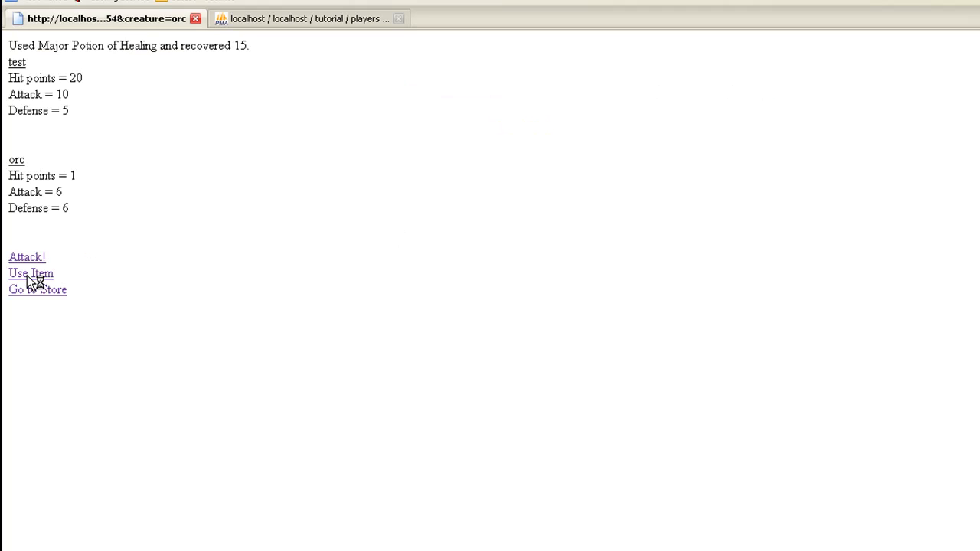
pyautogui.click(31, 274)
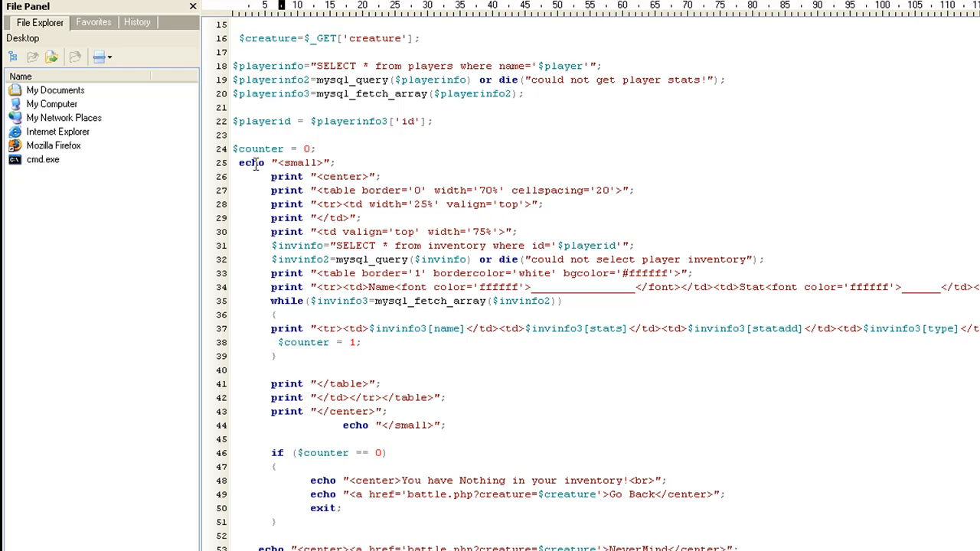
pyautogui.moveTo(253, 148)
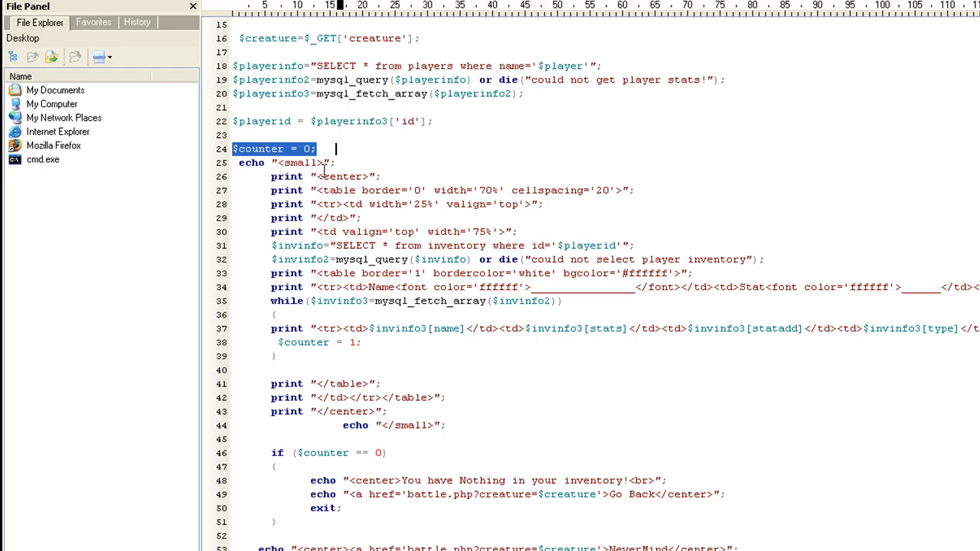
pyautogui.moveTo(302, 379)
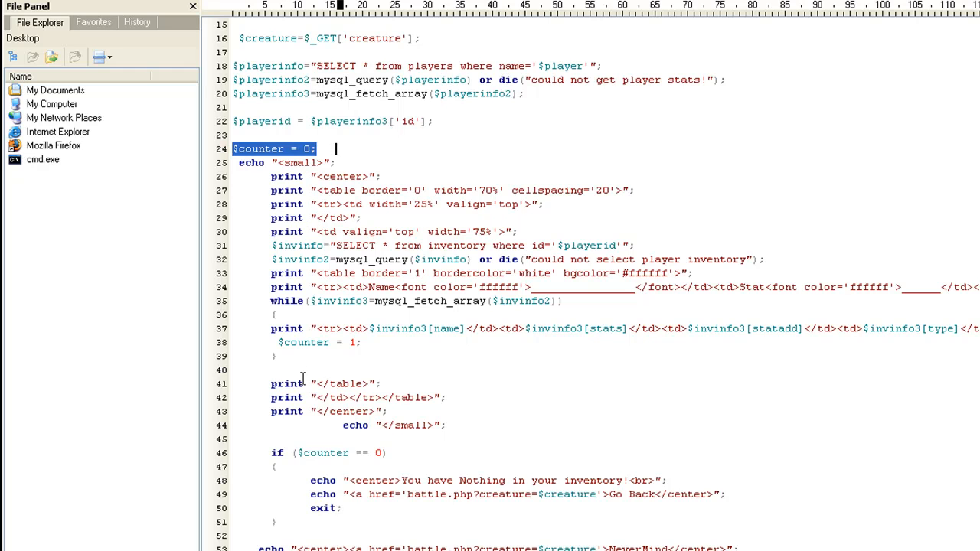
# Highlight the while loop's opening brace, braces and body in the inventory script.
pyautogui.click(368, 300)
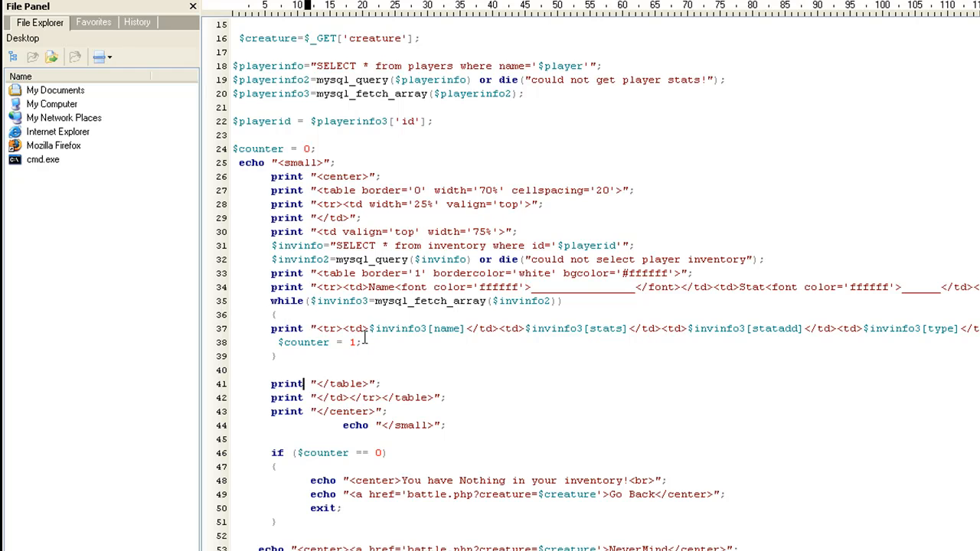
pyautogui.moveTo(271, 328); pyautogui.dragTo(361, 356)
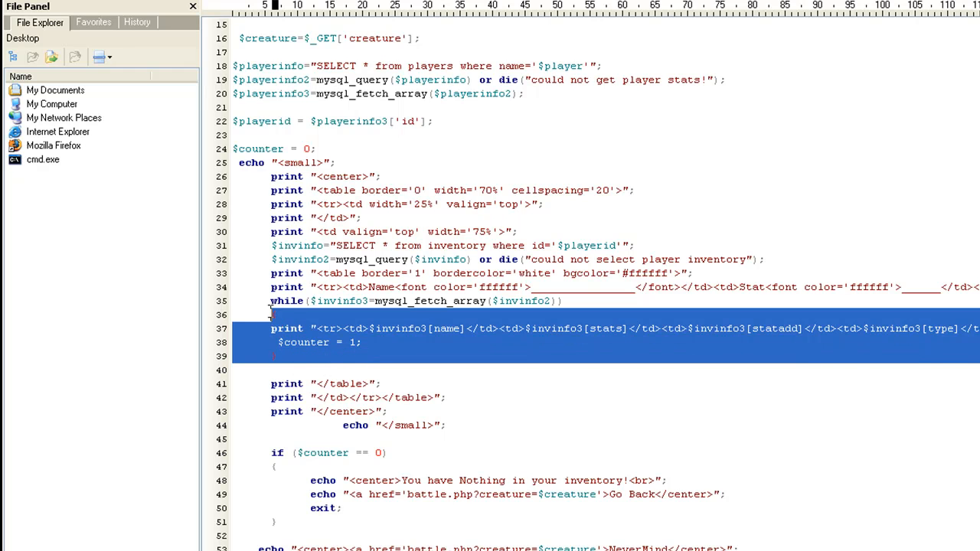
pyautogui.click(279, 370)
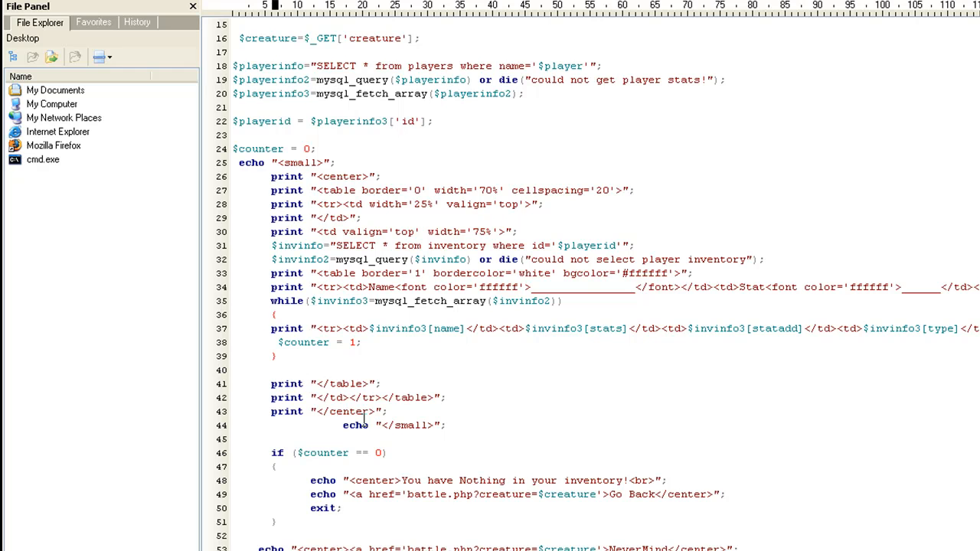
pyautogui.moveTo(354, 453)
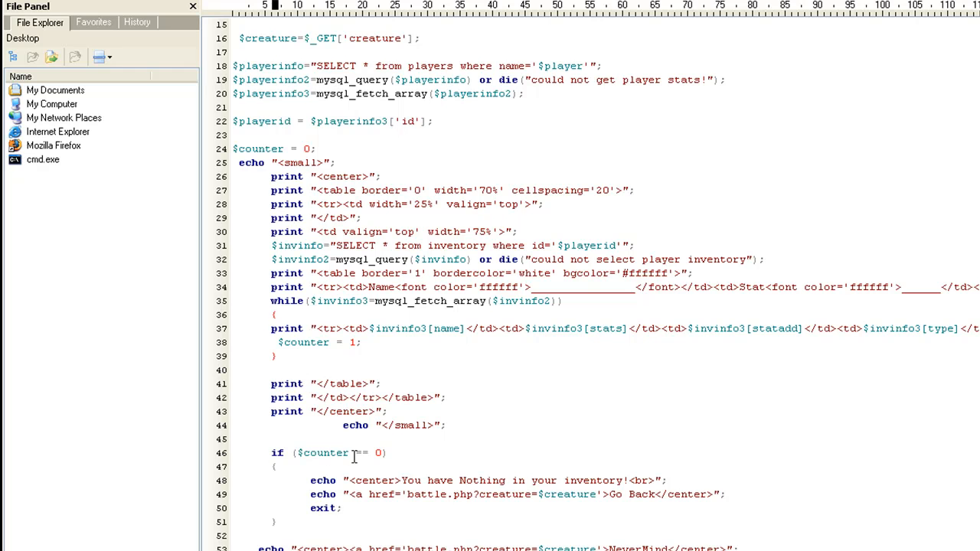
pyautogui.click(270, 314)
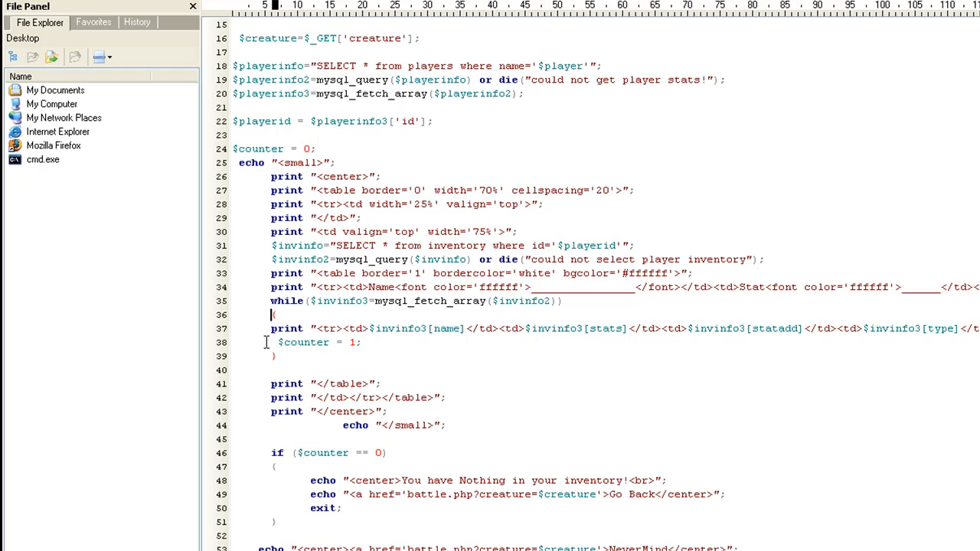
pyautogui.moveTo(384, 519)
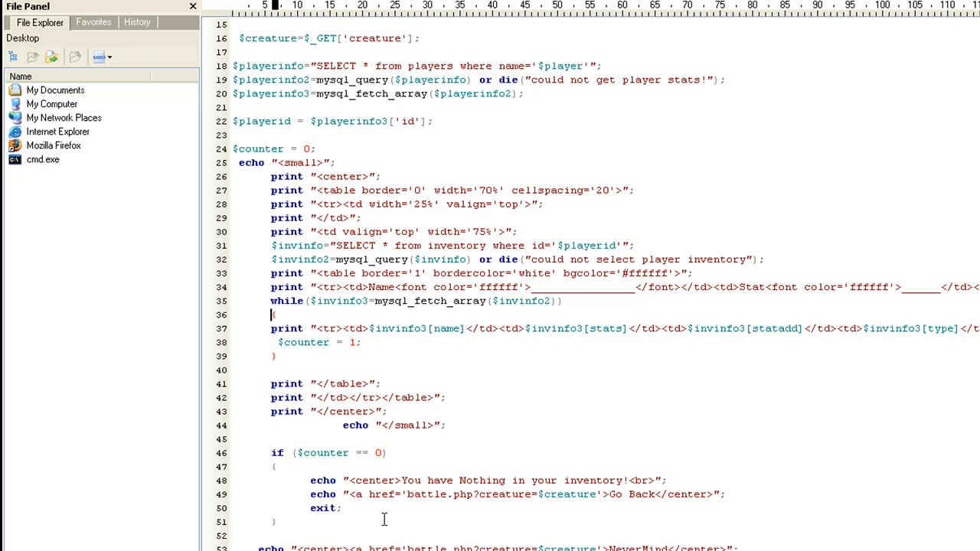
pyautogui.moveTo(270, 329); pyautogui.dragTo(277, 355)
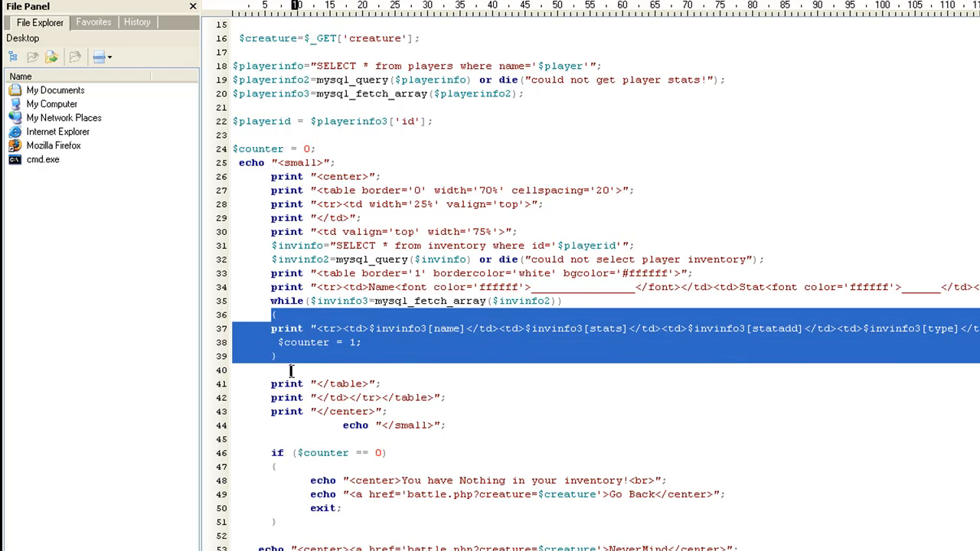
pyautogui.click(402, 471)
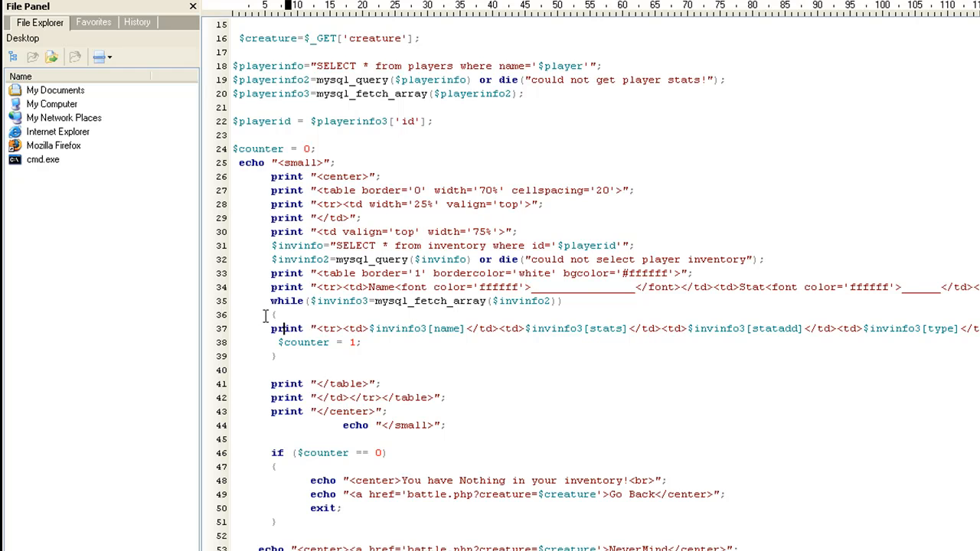
# Insert a blank line after $counter = 1 and highlight the updated loop body.
pyautogui.moveTo(272, 314); pyautogui.dragTo(291, 355)
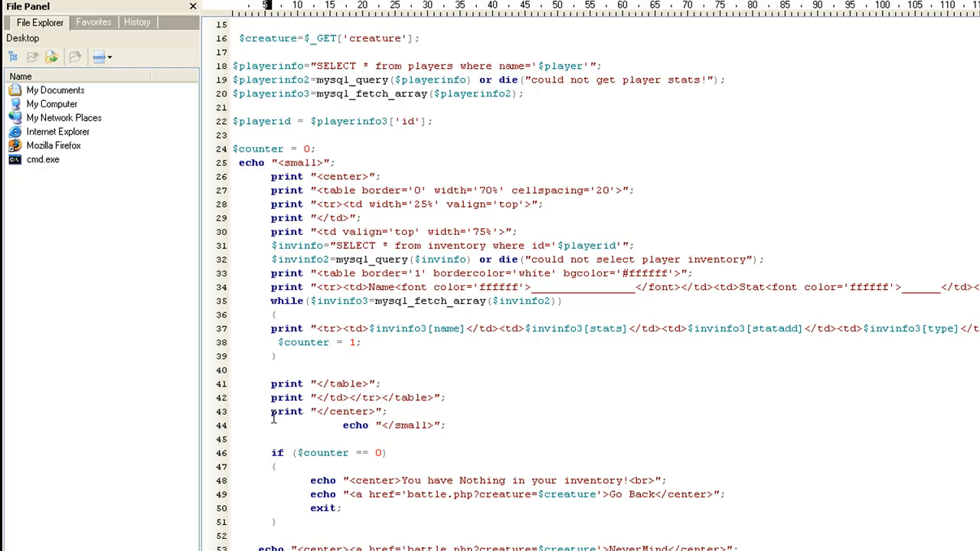
pyautogui.click(264, 453)
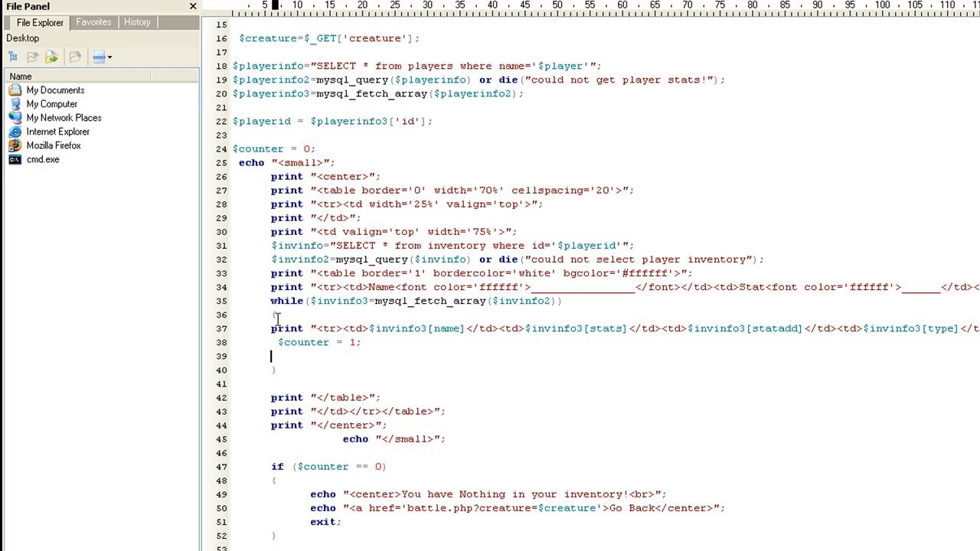
pyautogui.moveTo(274, 314); pyautogui.dragTo(276, 370)
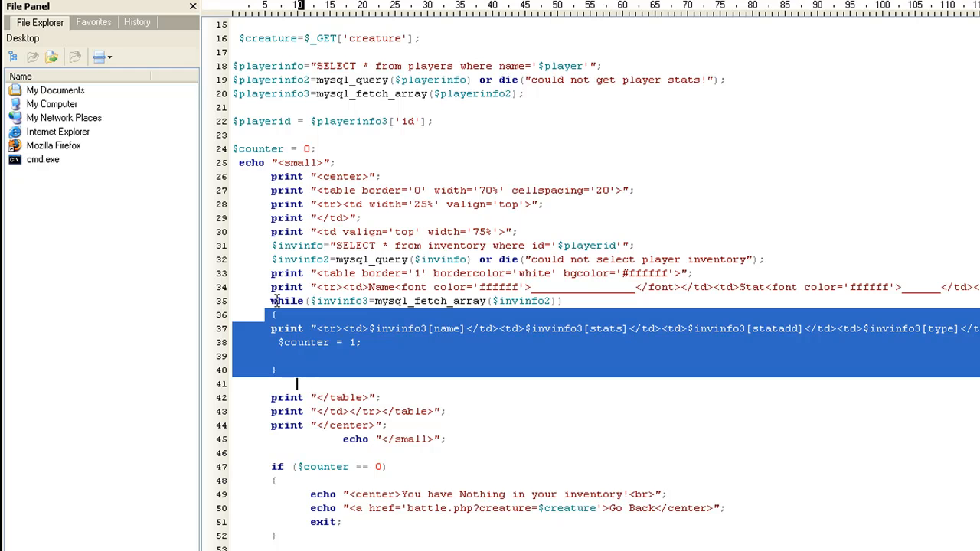
pyautogui.moveTo(310, 328)
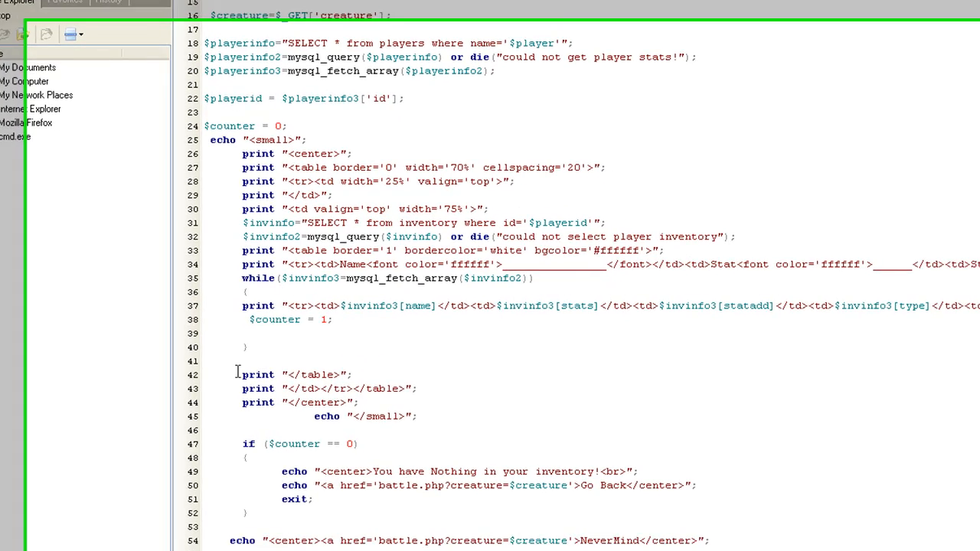
pyautogui.moveTo(245, 374); pyautogui.dragTo(329, 394)
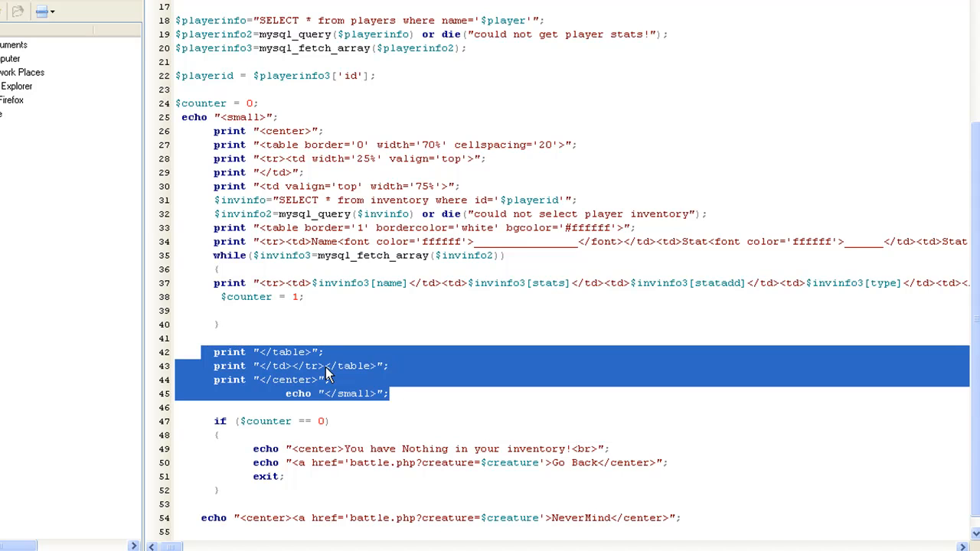
pyautogui.click(421, 408)
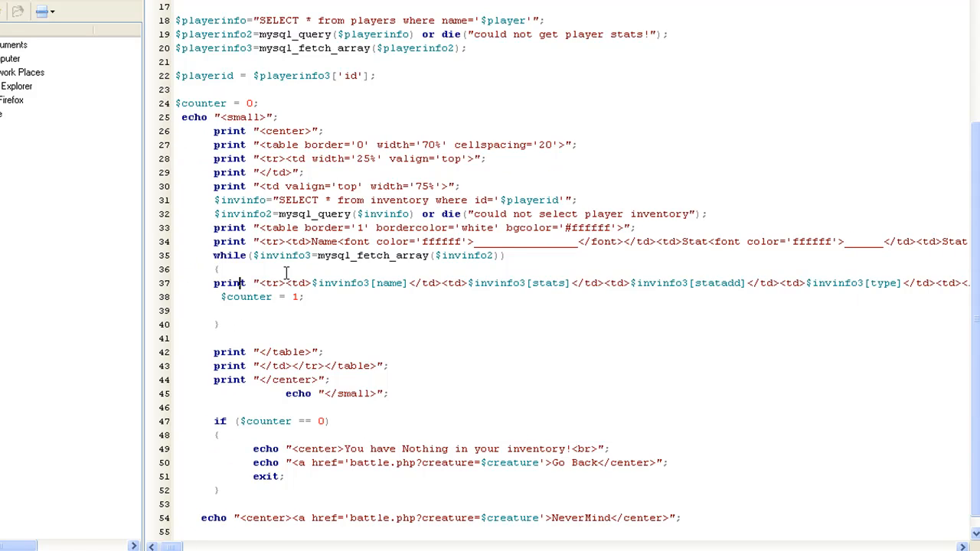
pyautogui.moveTo(288, 283); pyautogui.dragTo(414, 282)
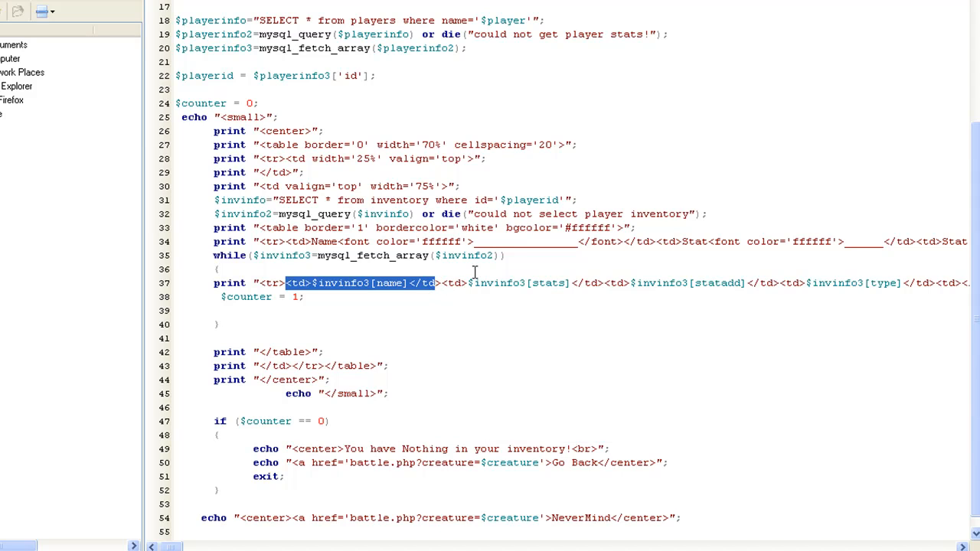
pyautogui.click(312, 283)
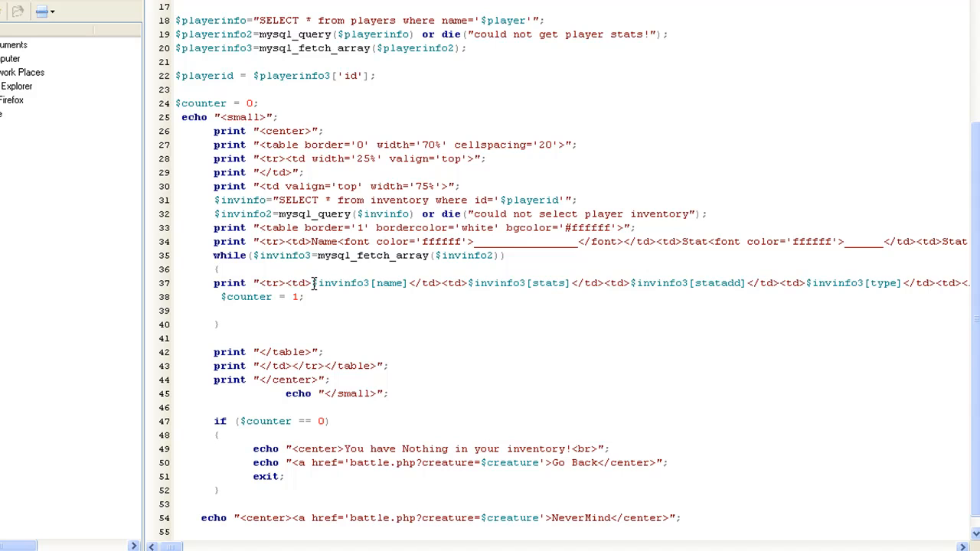
pyautogui.moveTo(382, 285)
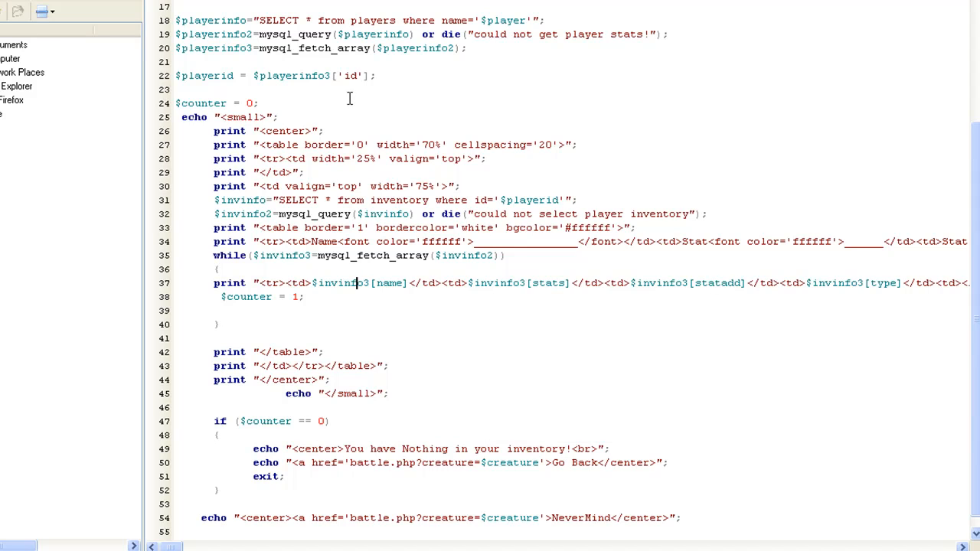
pyautogui.moveTo(432, 450)
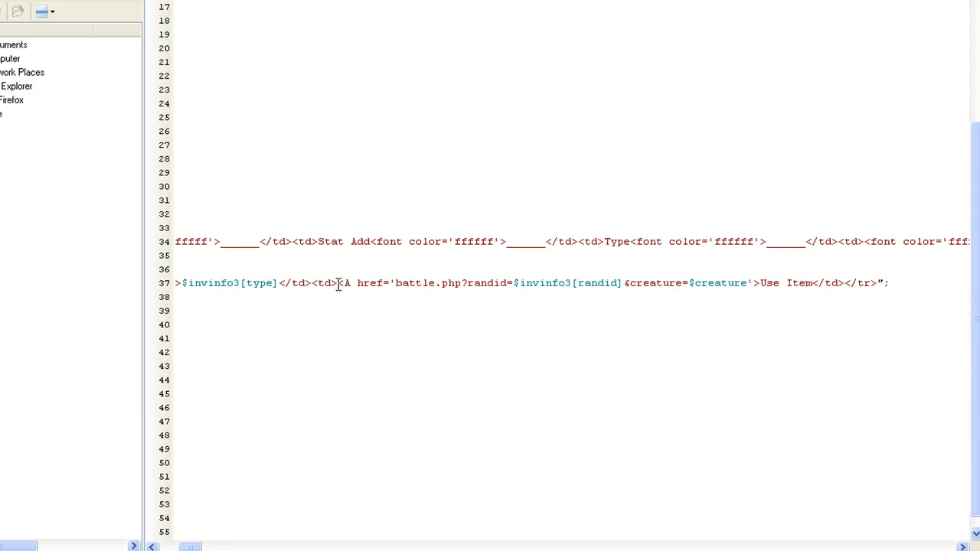
pyautogui.moveTo(355, 283)
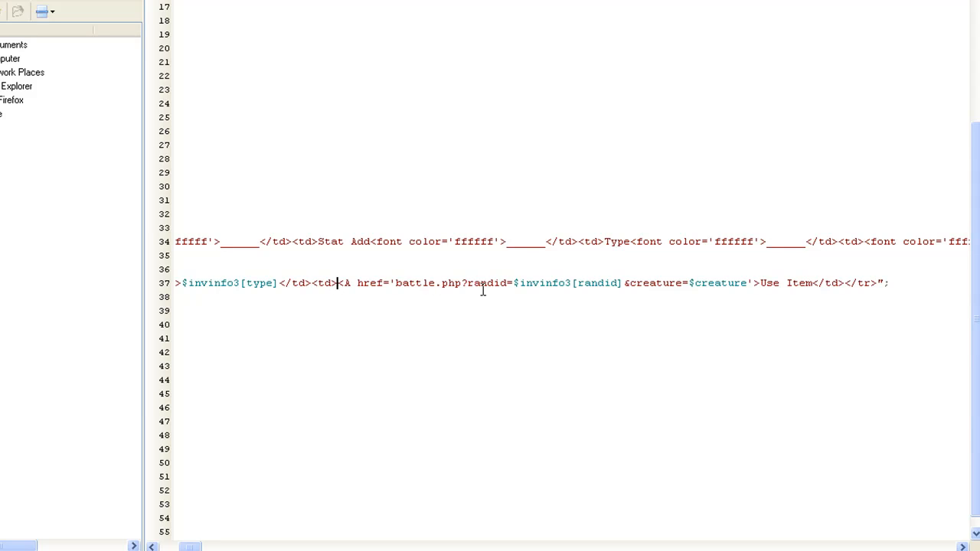
pyautogui.moveTo(536, 290)
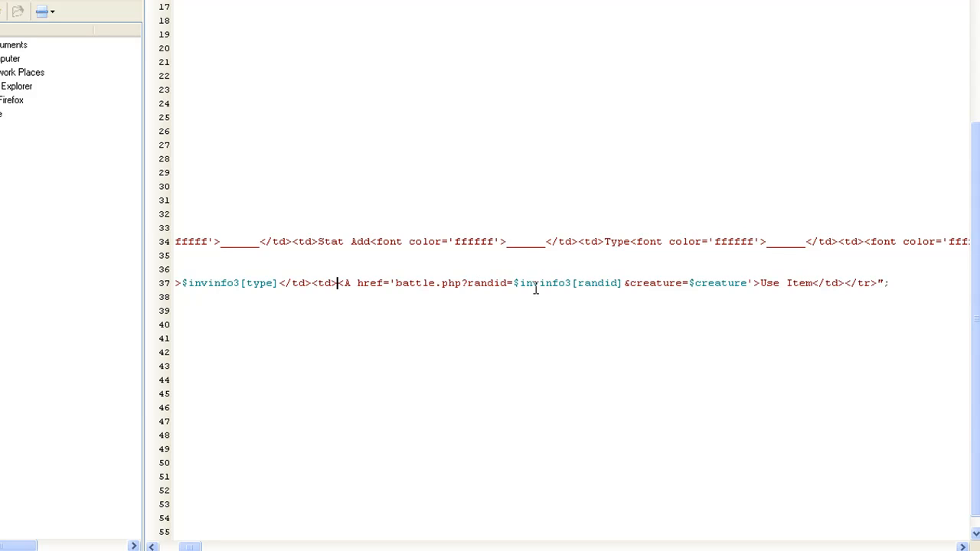
pyautogui.moveTo(577, 282)
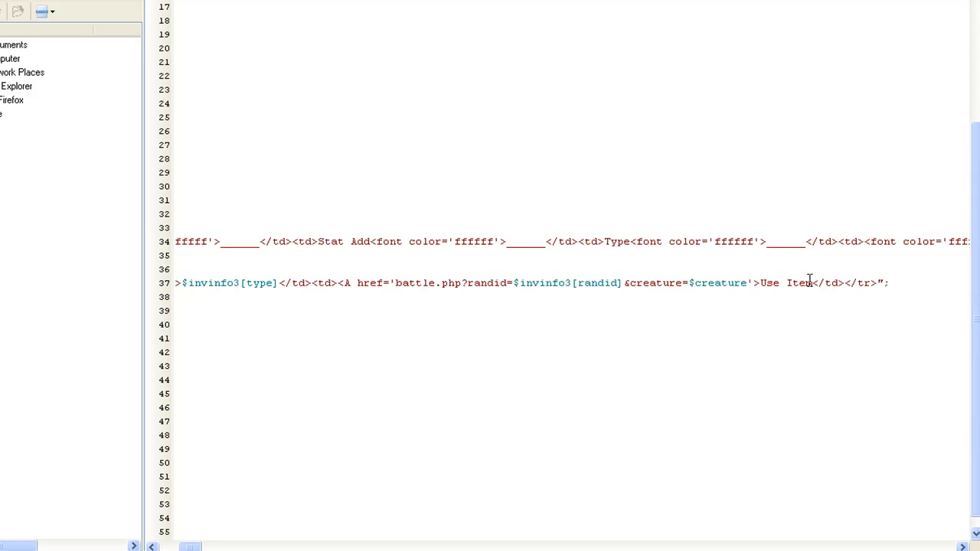
pyautogui.moveTo(810, 283)
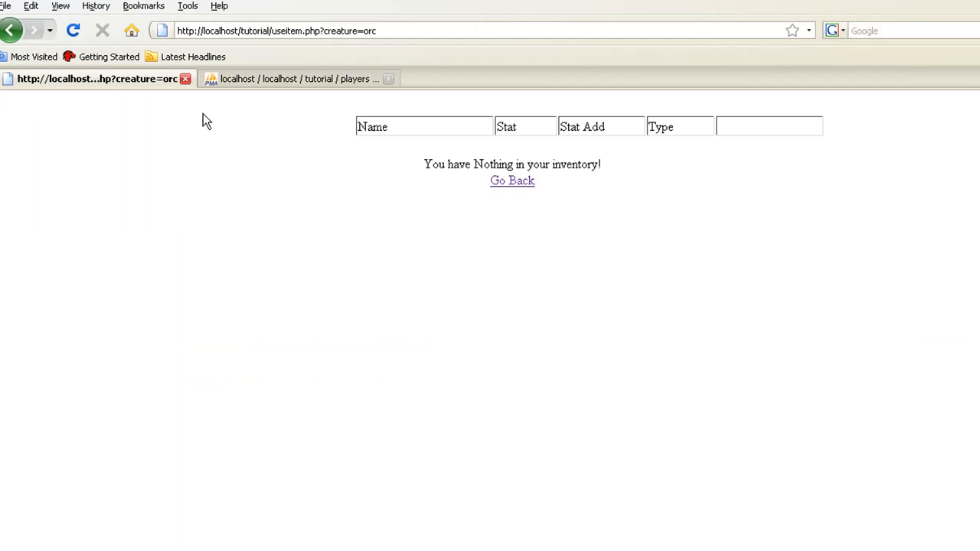
pyautogui.click(298, 79)
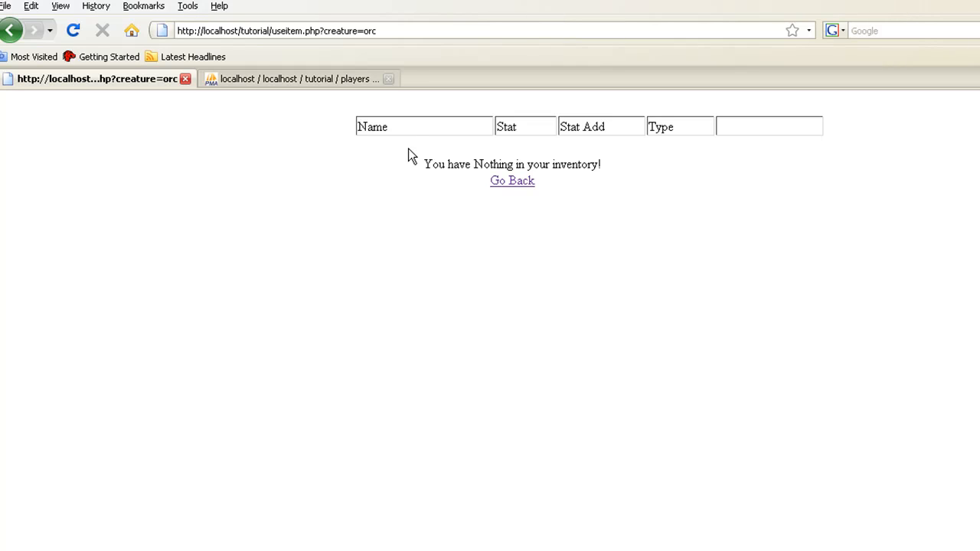
pyautogui.moveTo(696, 132)
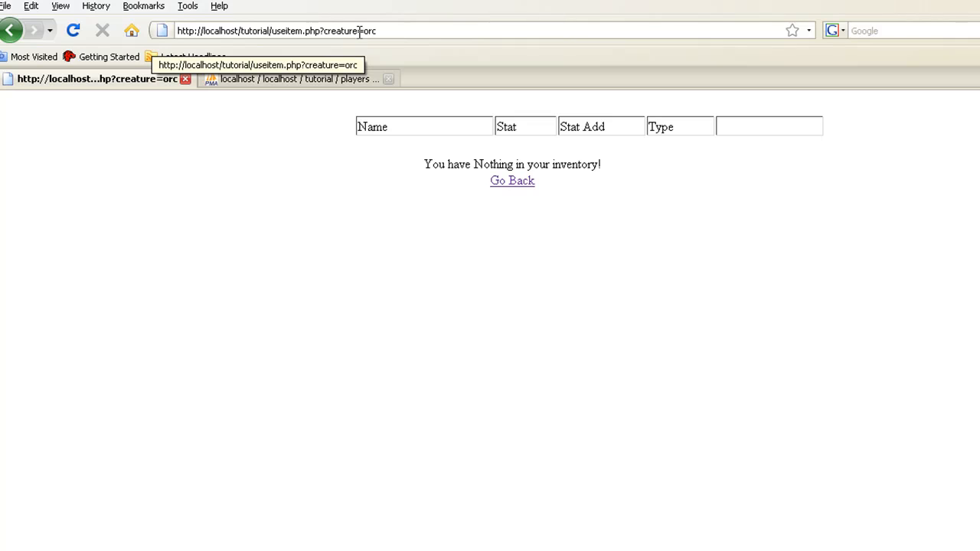
pyautogui.moveTo(419, 122)
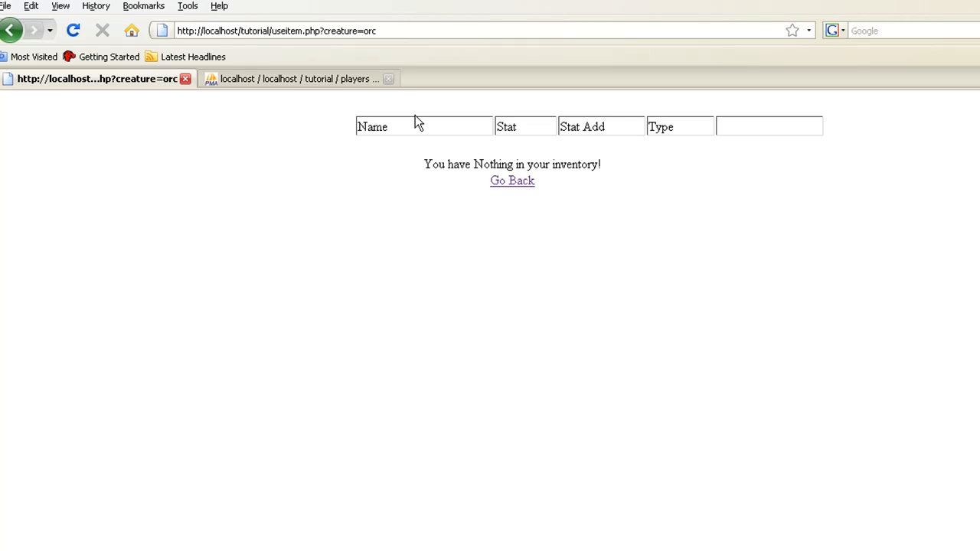
pyautogui.click(299, 78)
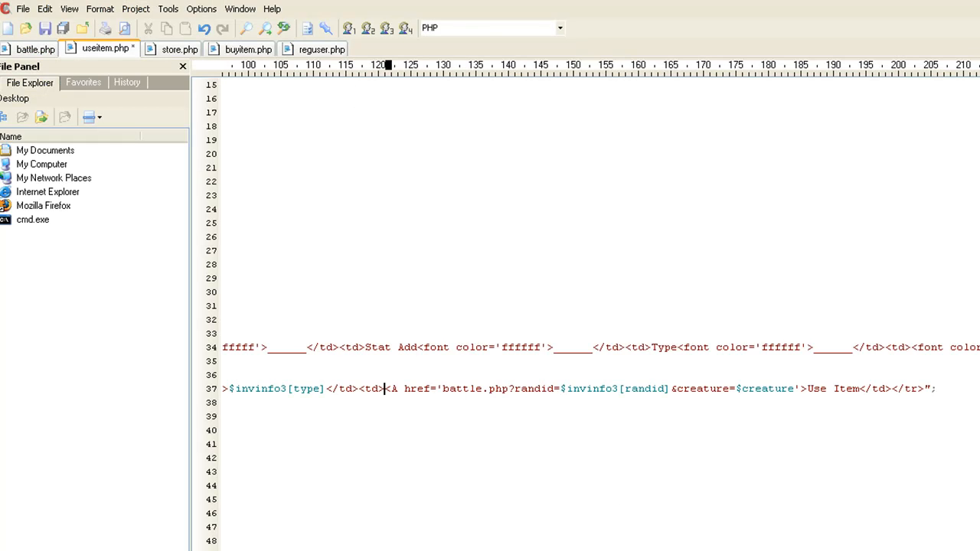
# Scroll sideways through useitem.php in the editor.
pyautogui.hscroll(-3)
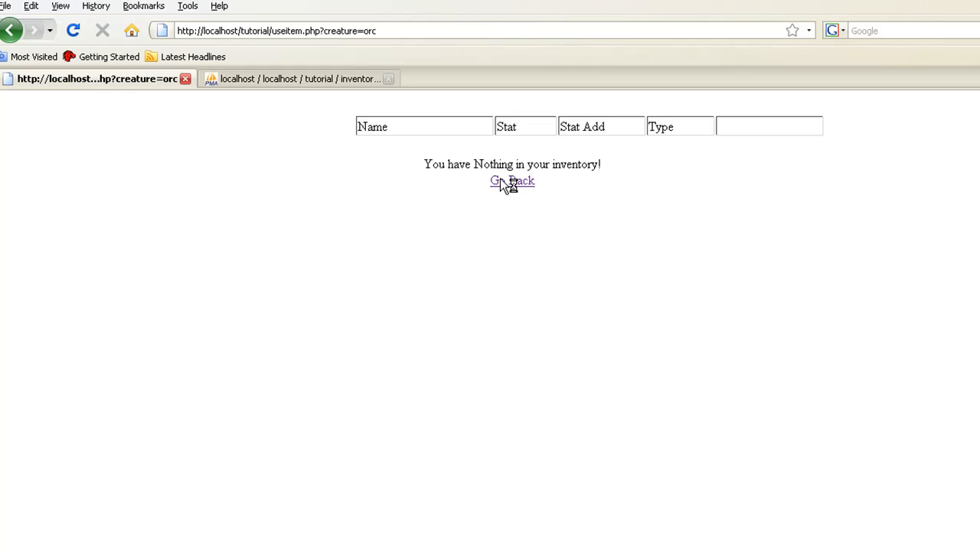
# Return to the orc battle, visit the store, and buy a Major Potion of Healing.
pyautogui.click(511, 181)
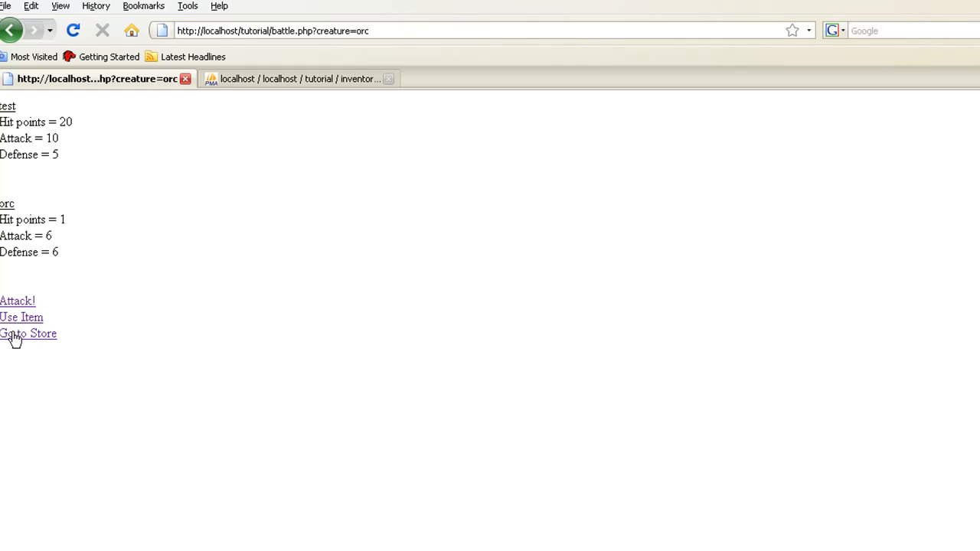
pyautogui.click(28, 333)
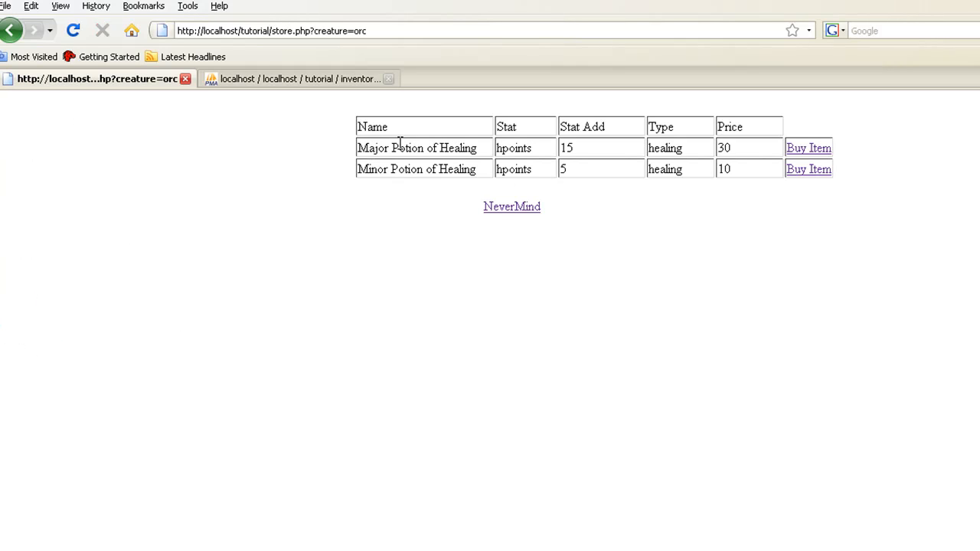
pyautogui.click(809, 148)
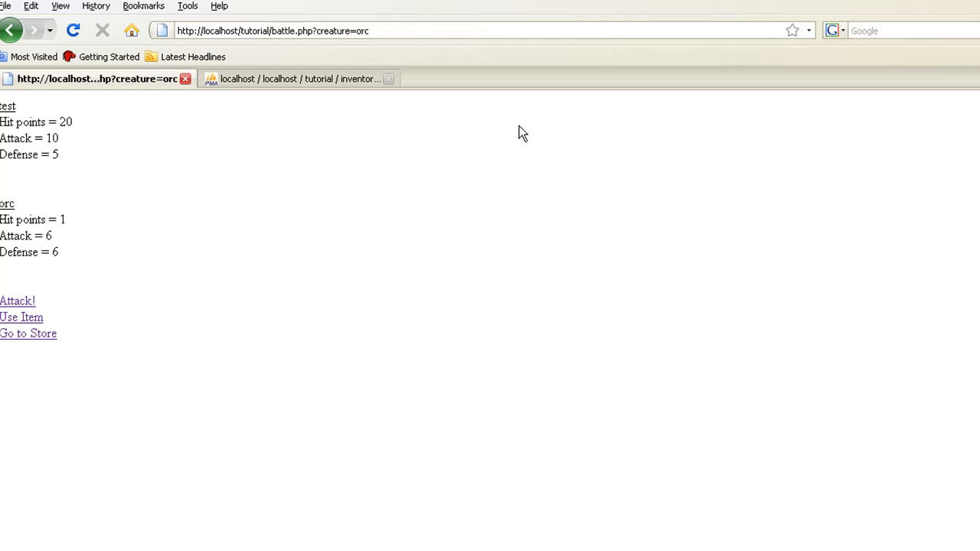
pyautogui.moveTo(474, 107)
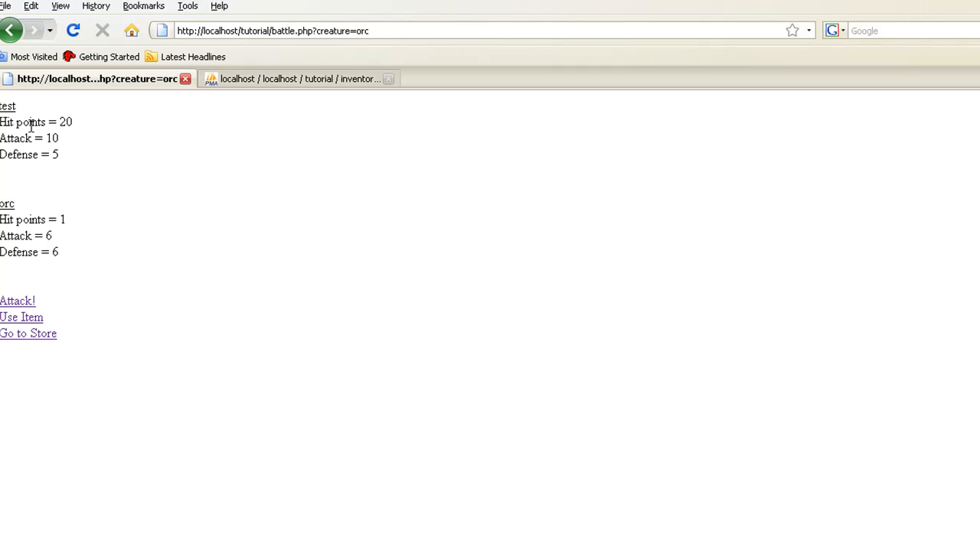
pyautogui.moveTo(17, 326)
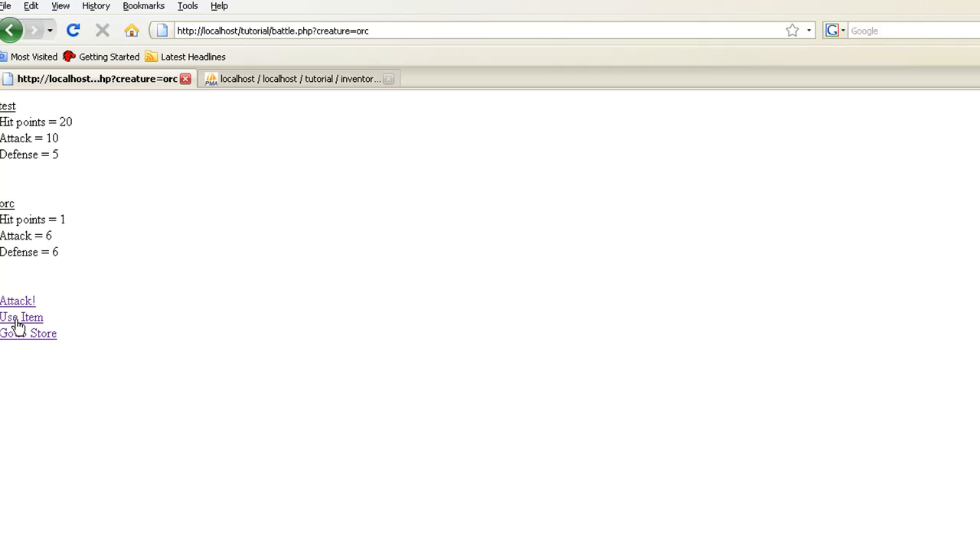
# Use the Major Potion of Healing from inventory and select the randid in the address bar.
pyautogui.click(21, 317)
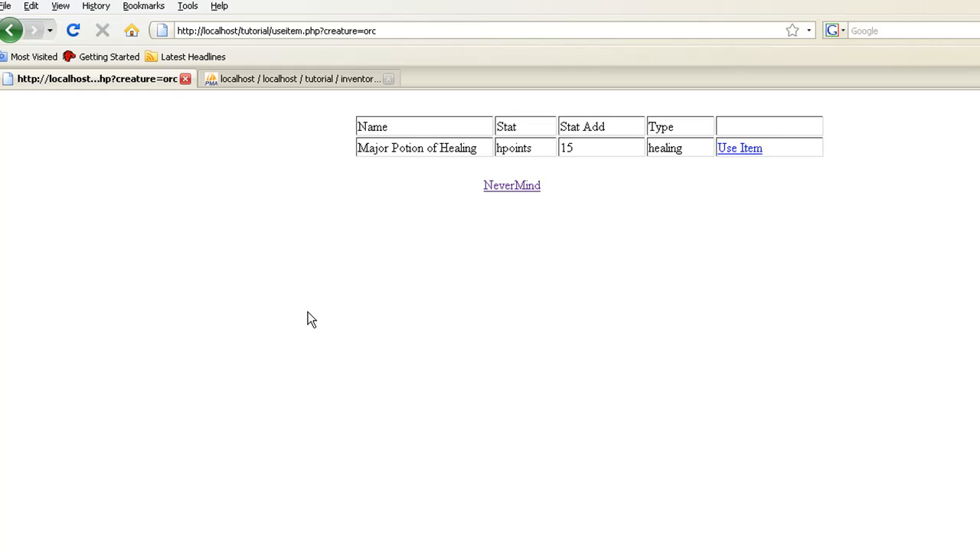
pyautogui.moveTo(746, 160)
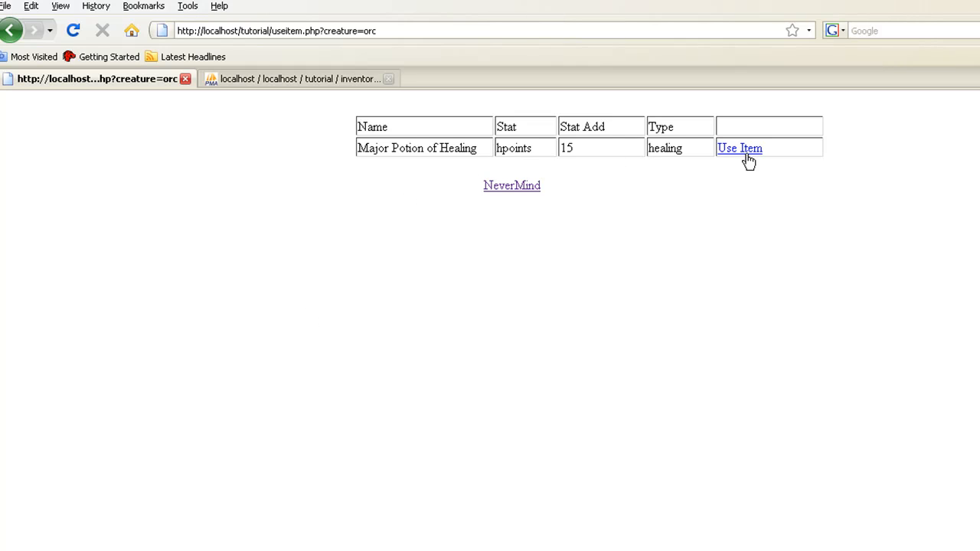
pyautogui.click(739, 148)
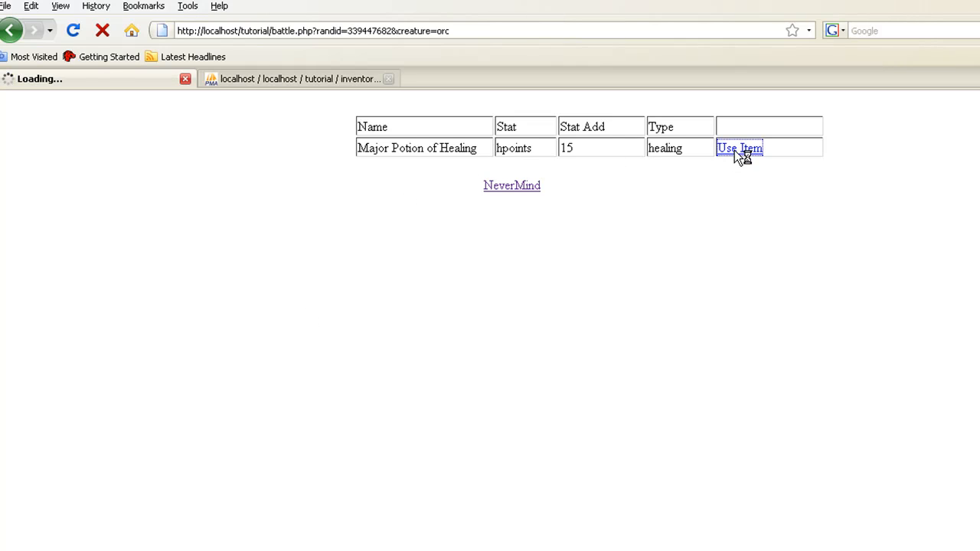
pyautogui.click(739, 148)
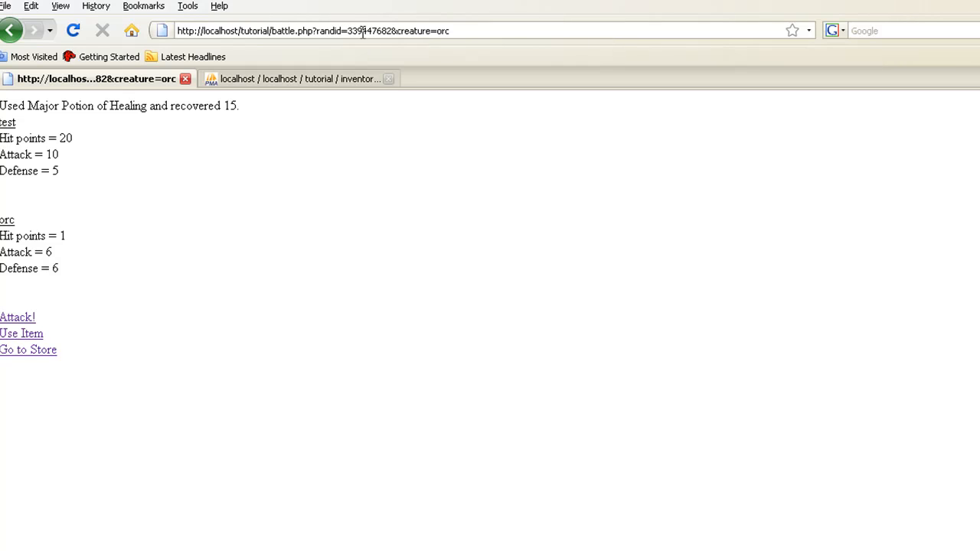
pyautogui.doubleClick(369, 31)
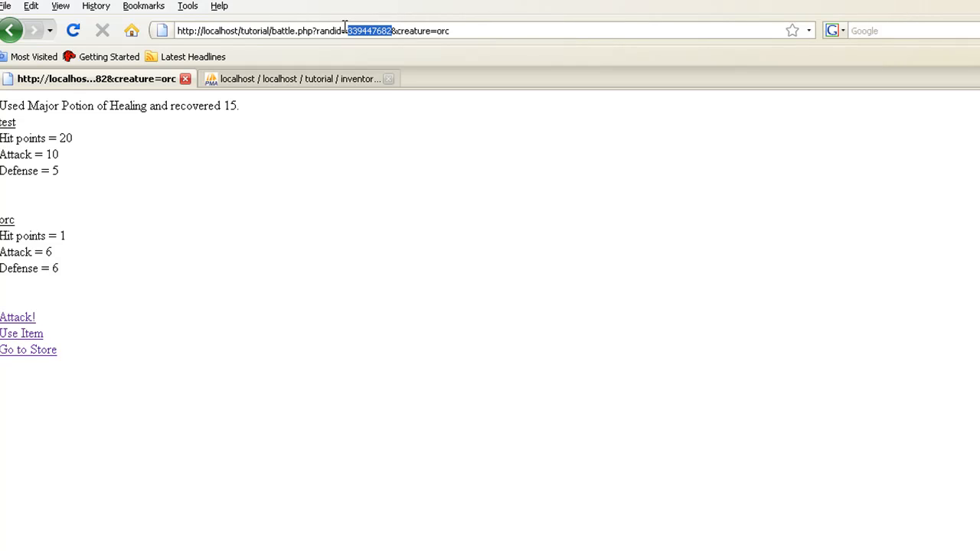
pyautogui.moveTo(157, 145)
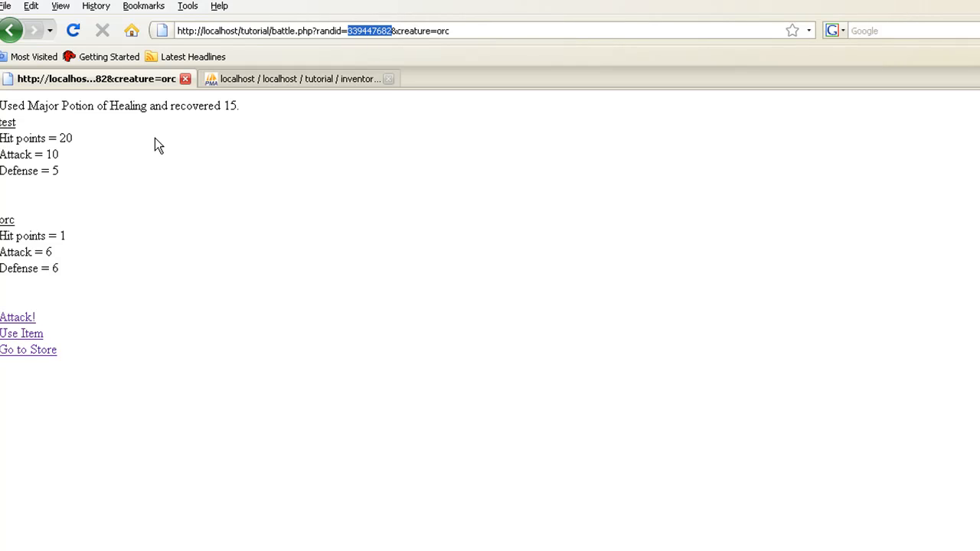
pyautogui.moveTo(214, 107)
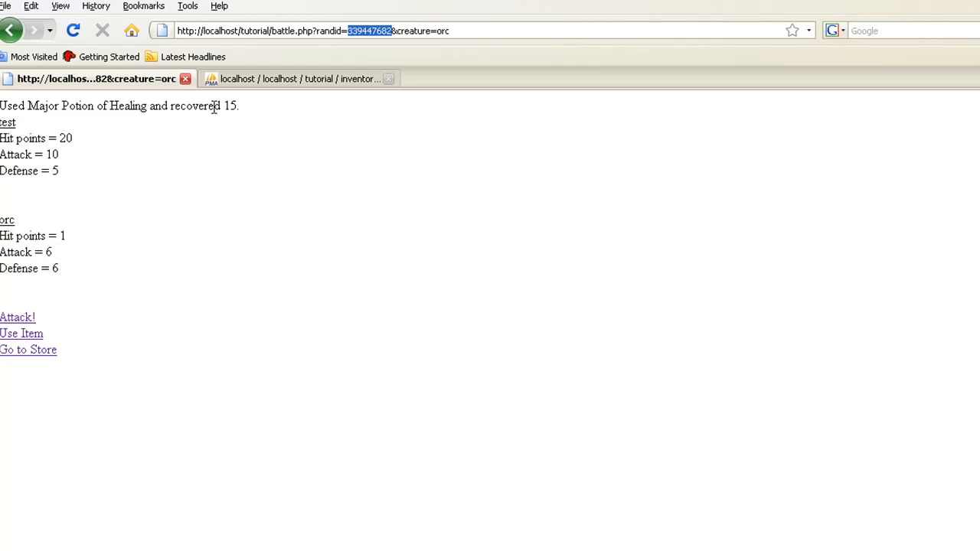
pyautogui.moveTo(61, 121)
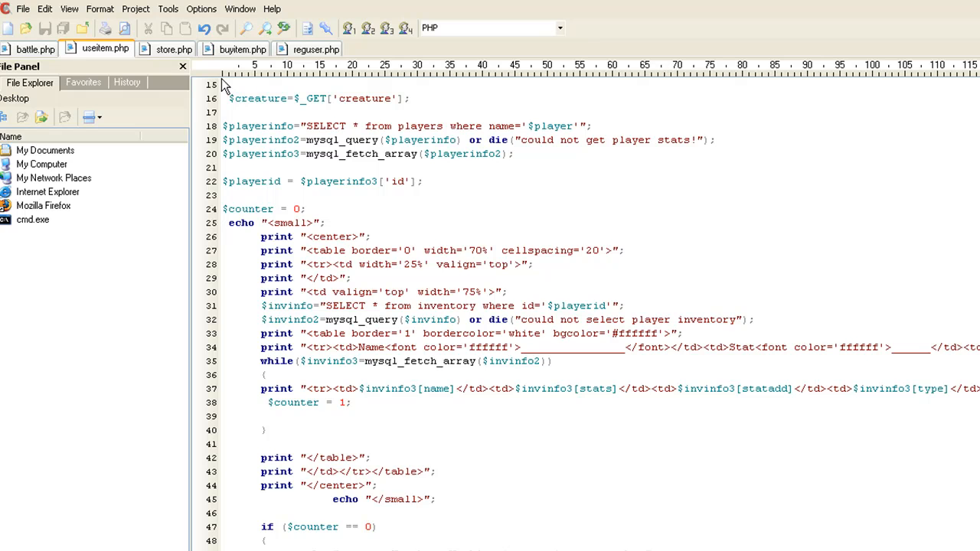
# Scroll down useitem.php toward the Use Item link passing randid and creature.
pyautogui.scroll(-3)
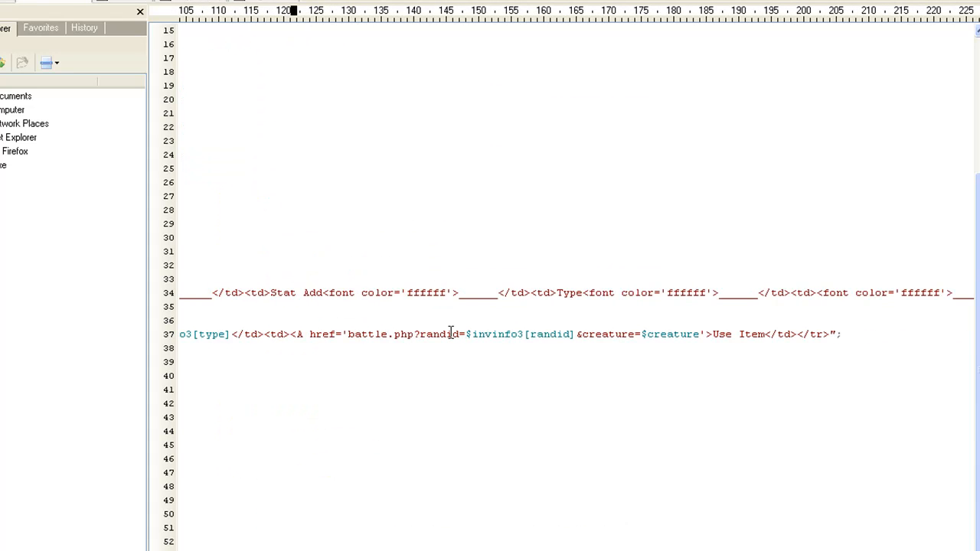
pyautogui.scroll(-3)
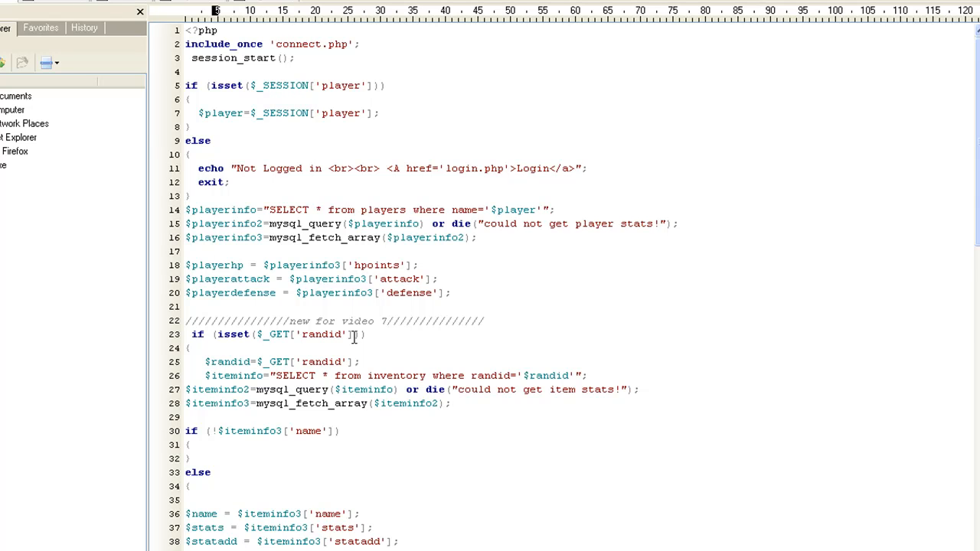
pyautogui.moveTo(214, 361)
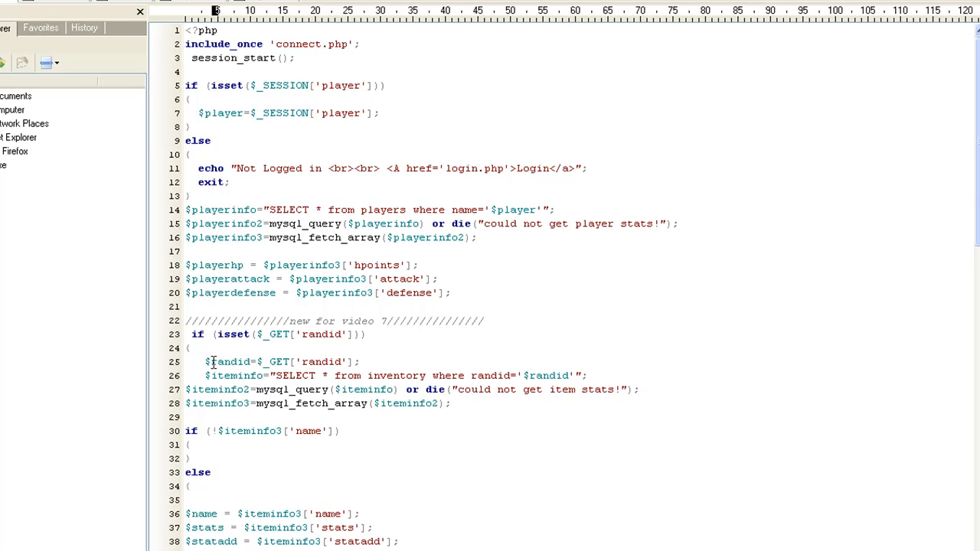
pyautogui.moveTo(388, 380)
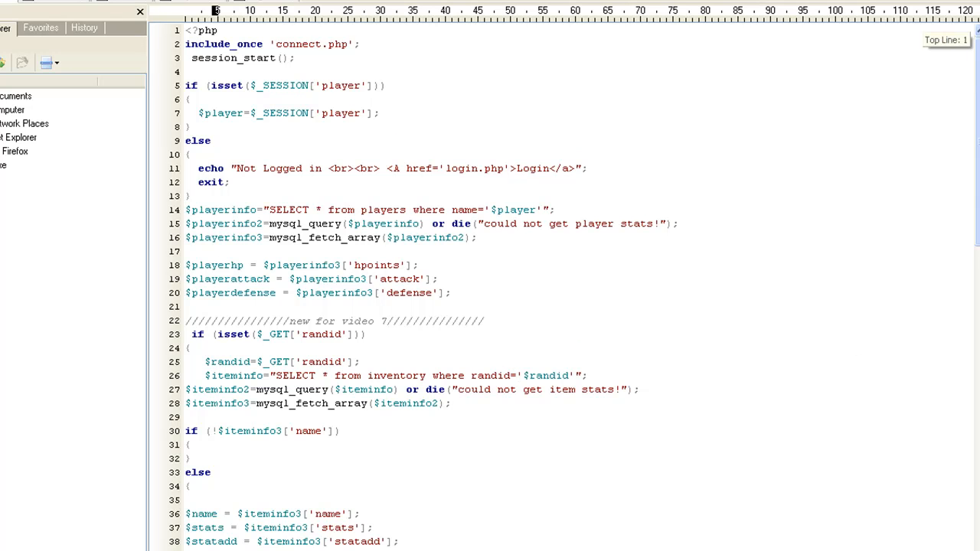
# Scroll through battle.php's 'new for video 7' randid block and highlight part of it.
pyautogui.scroll(-3)
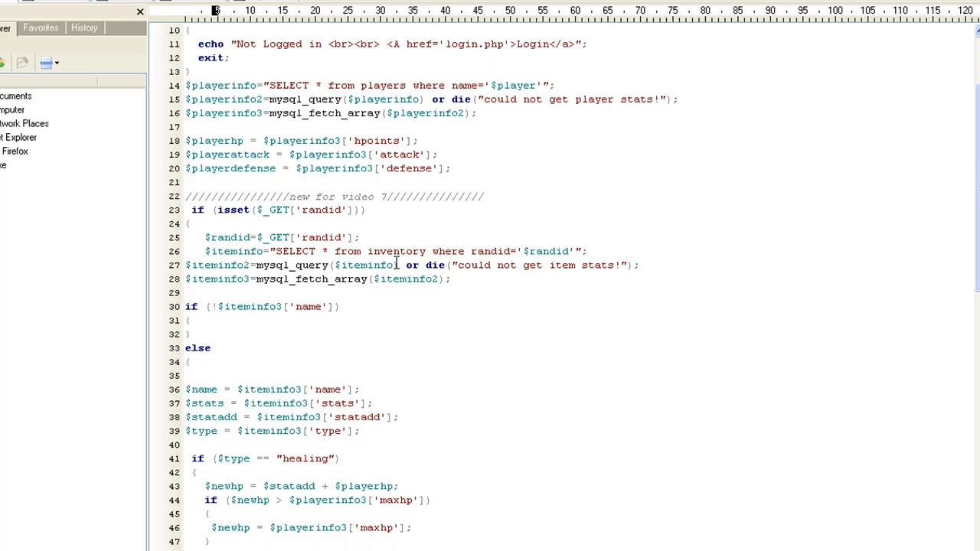
pyautogui.scroll(-3)
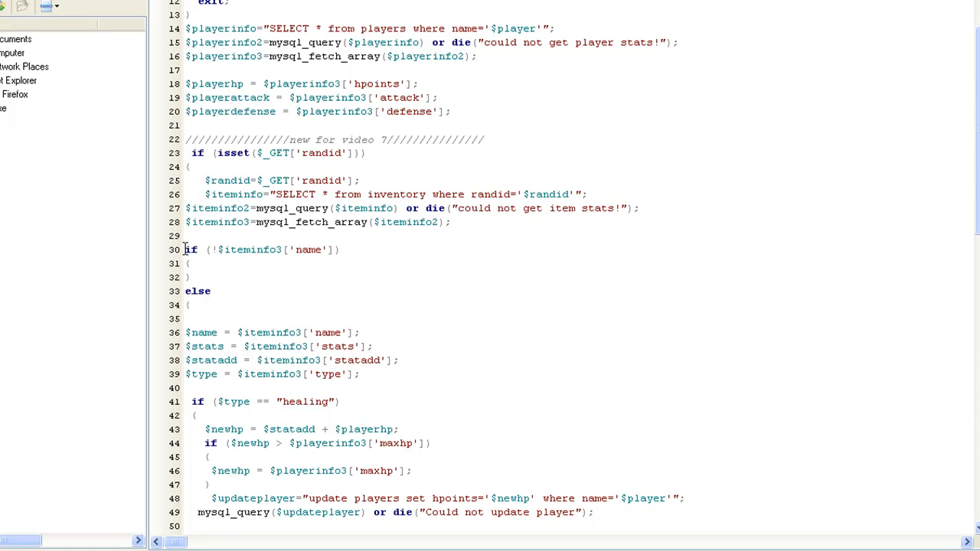
pyautogui.moveTo(354, 161)
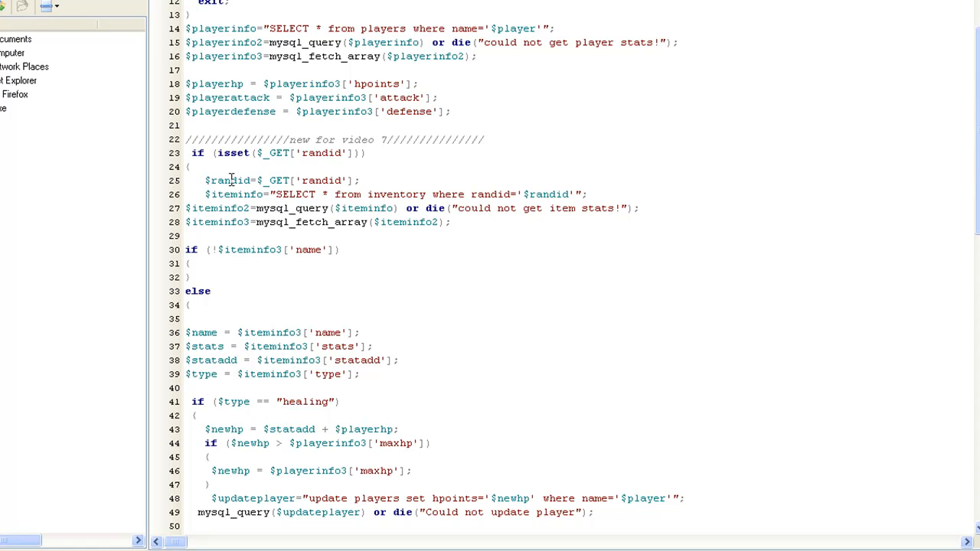
pyautogui.moveTo(196, 226)
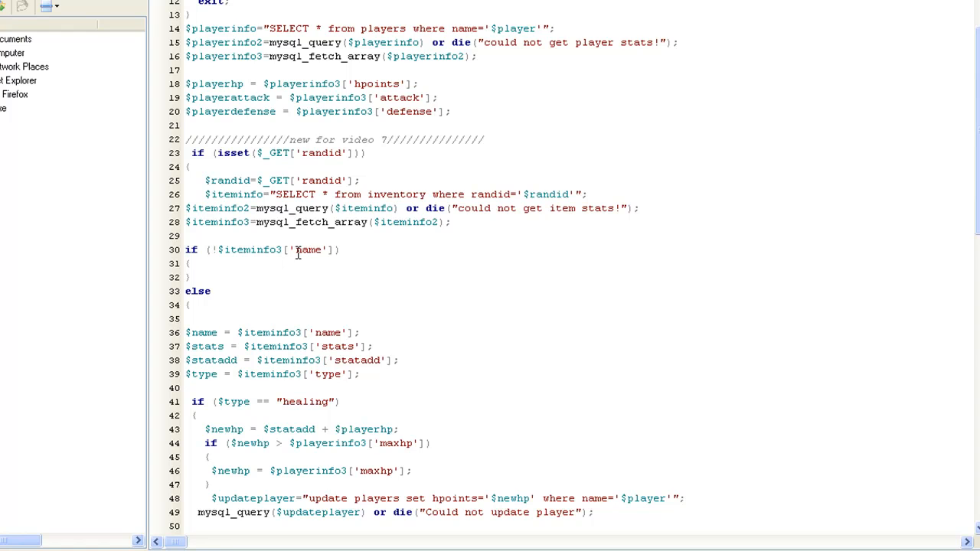
pyautogui.moveTo(203, 353)
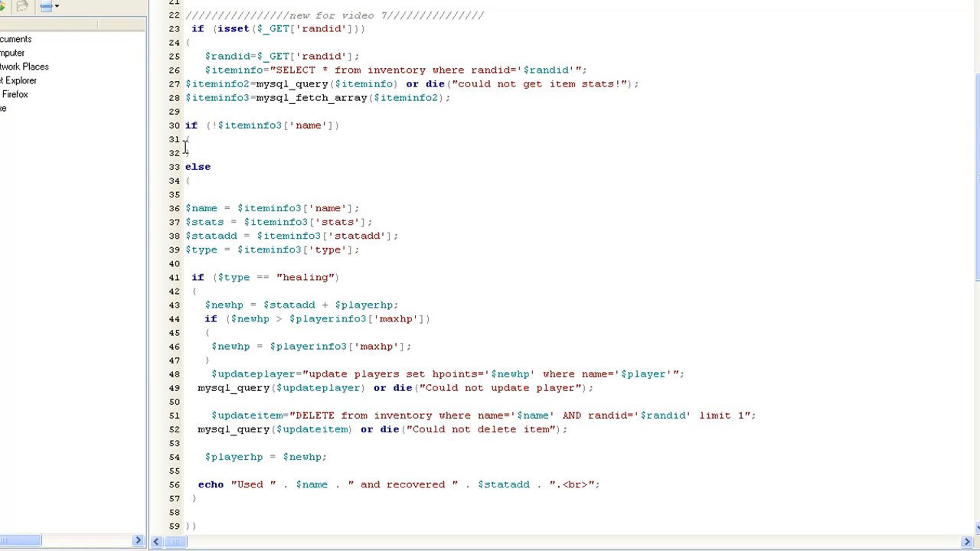
pyautogui.moveTo(186, 125); pyautogui.dragTo(189, 153)
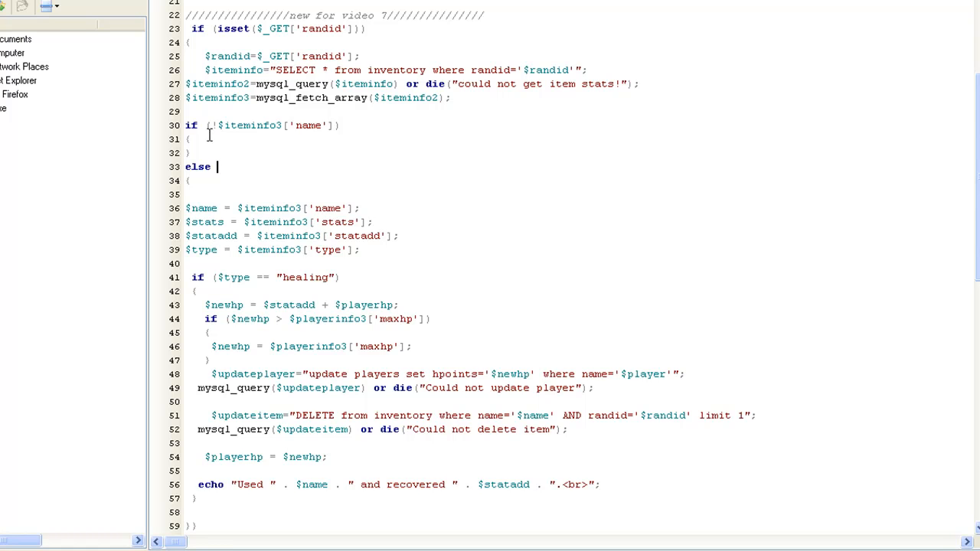
pyautogui.moveTo(233, 246)
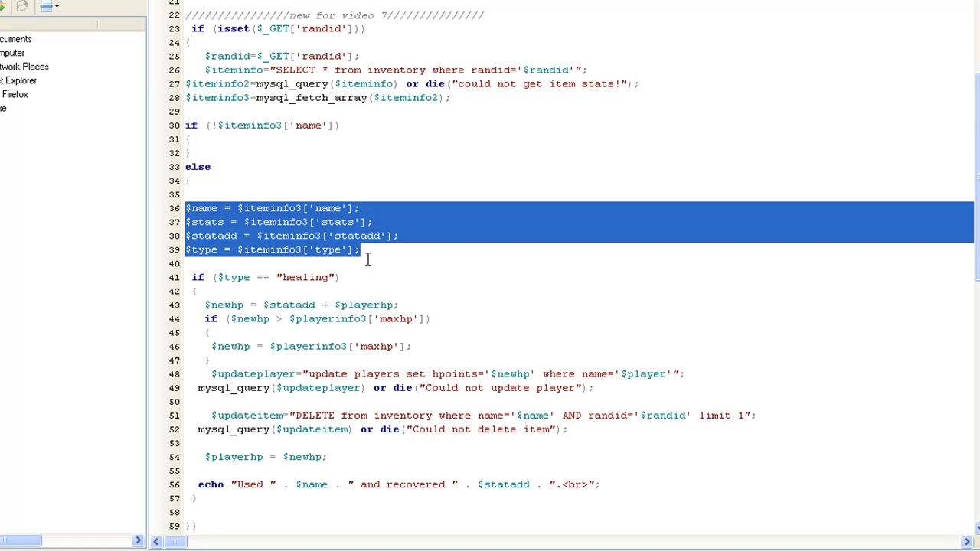
pyautogui.moveTo(286, 264)
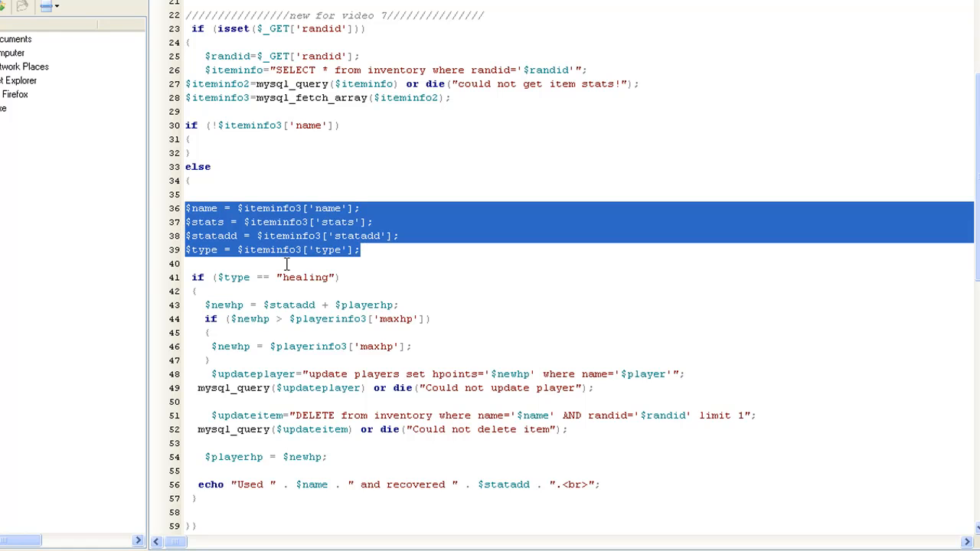
pyautogui.click(216, 277)
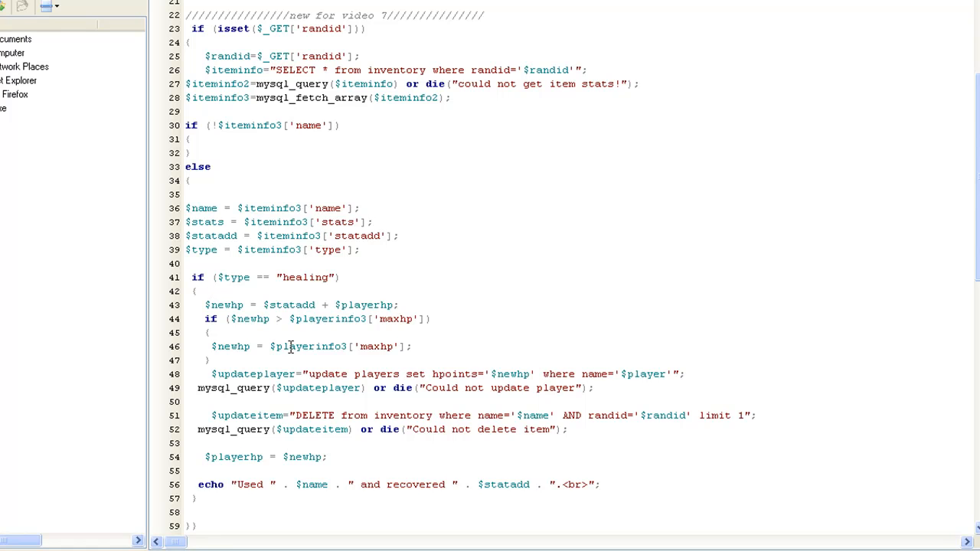
pyautogui.moveTo(327, 322)
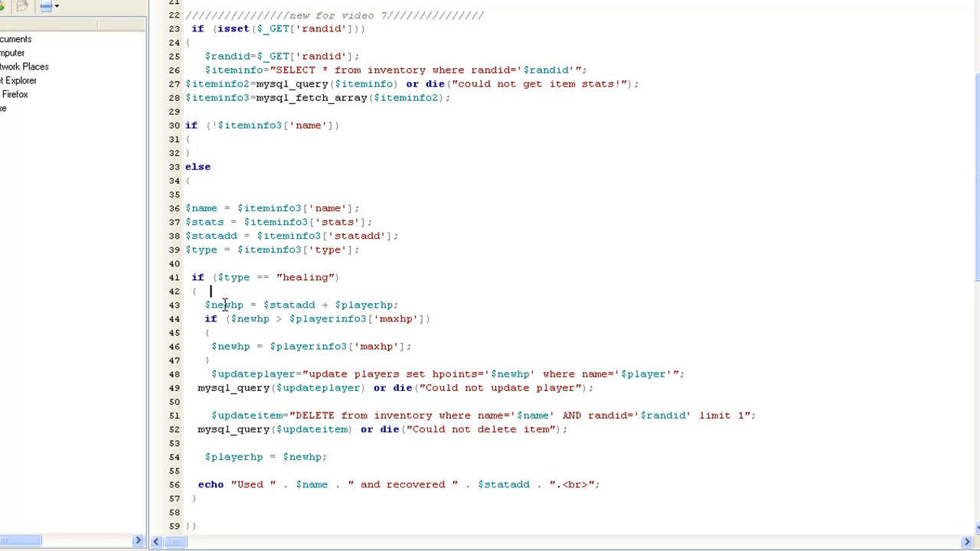
pyautogui.moveTo(283, 304)
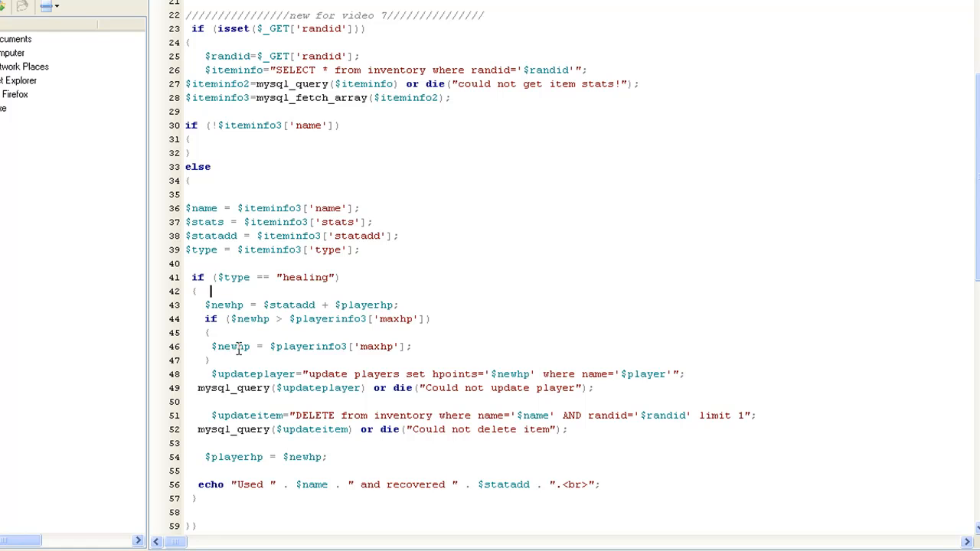
pyautogui.moveTo(347, 371)
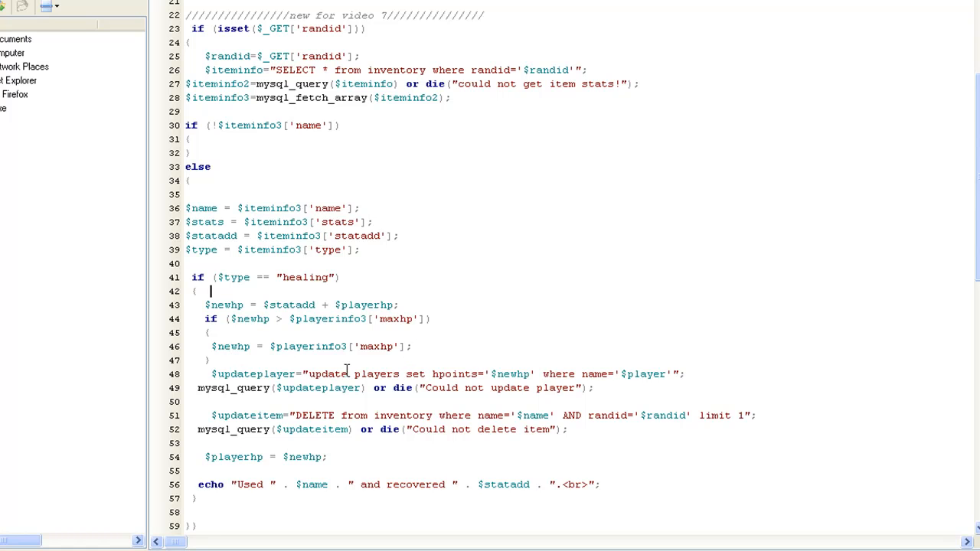
pyautogui.moveTo(389, 374)
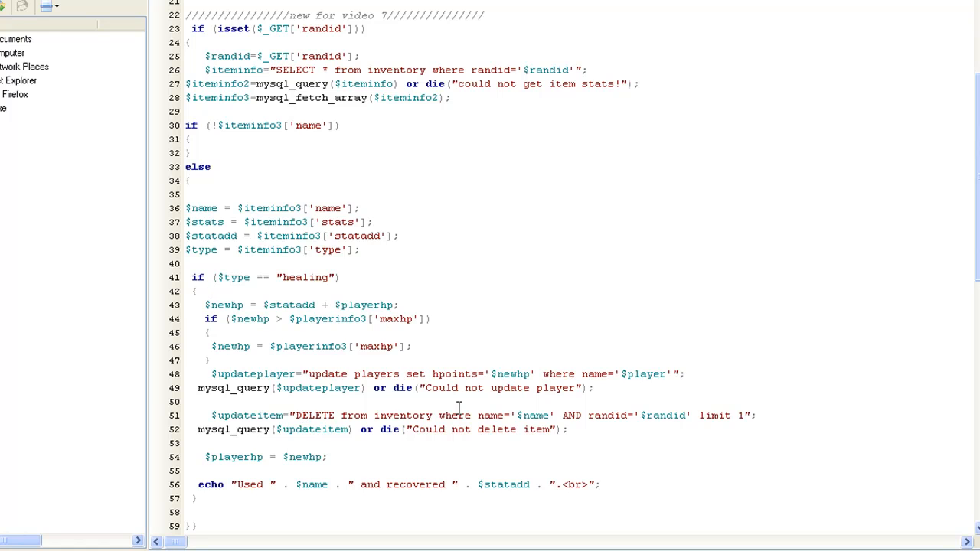
pyautogui.click(211, 292)
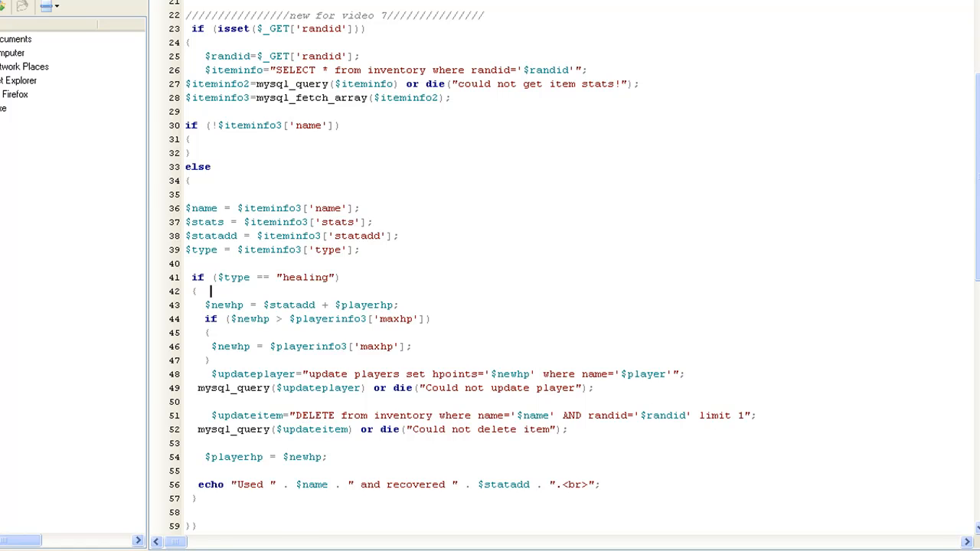
pyautogui.scroll(-3)
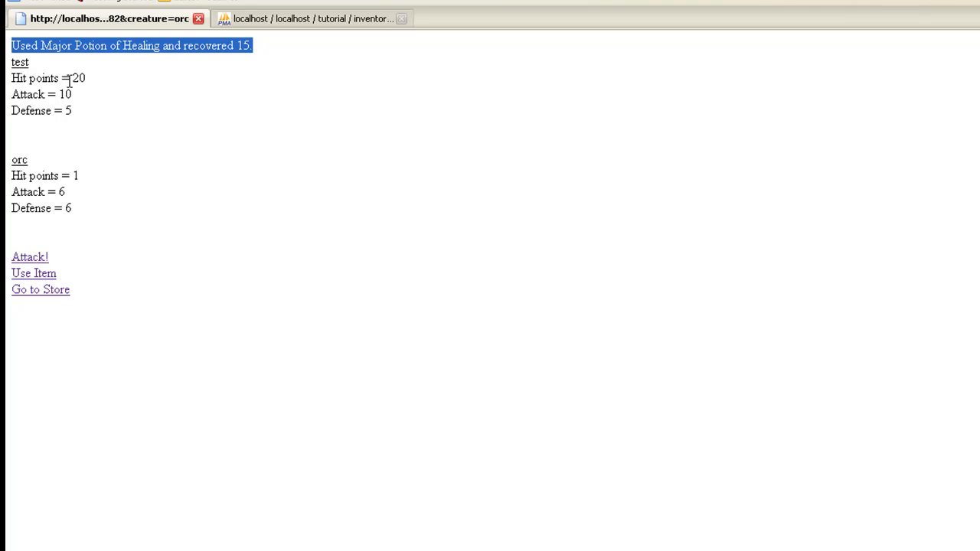
# Highlight the player's 20 hit points, then head to the item store.
pyautogui.doubleClick(78, 78)
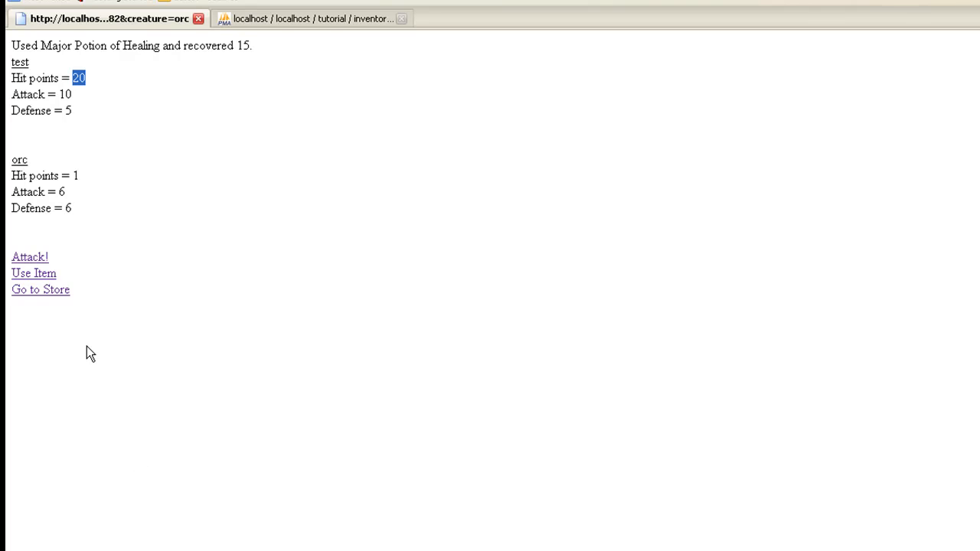
pyautogui.click(39, 290)
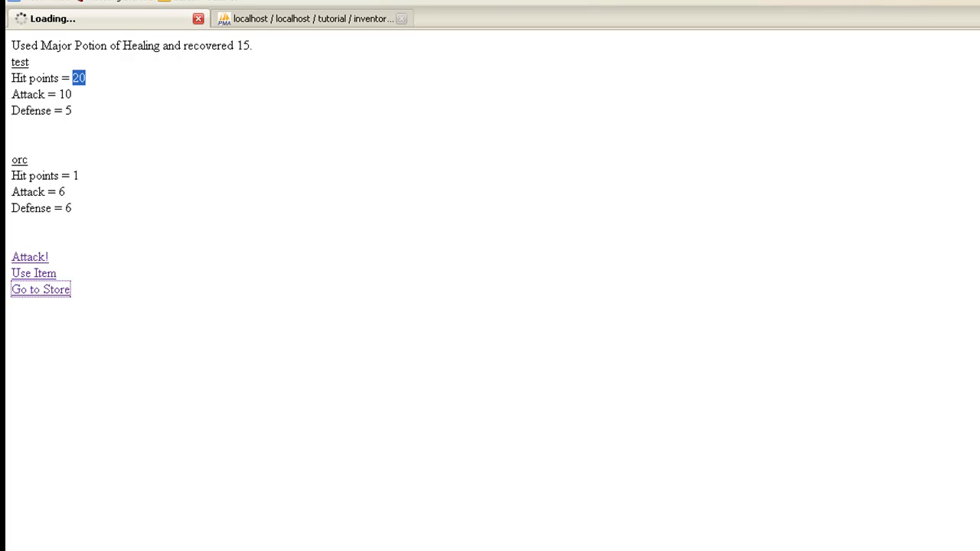